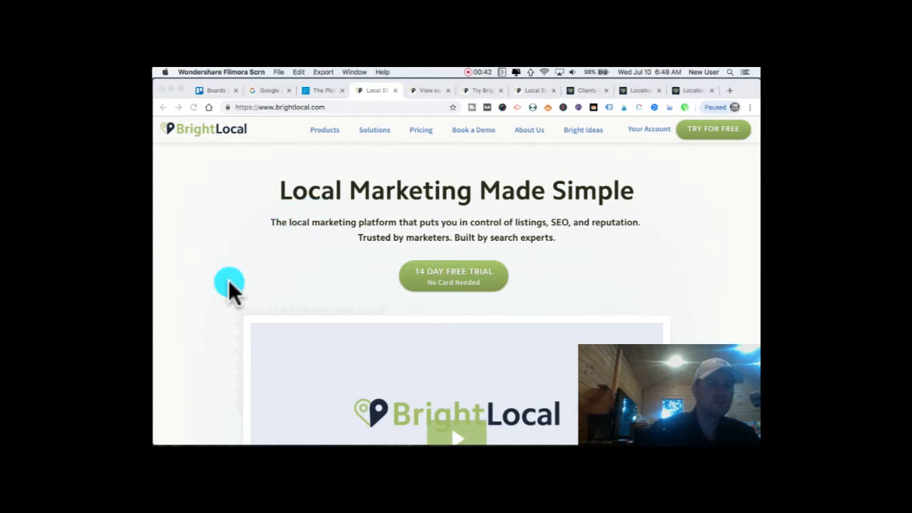
{"action": "mouse_move", "coordinate": [305, 295]}
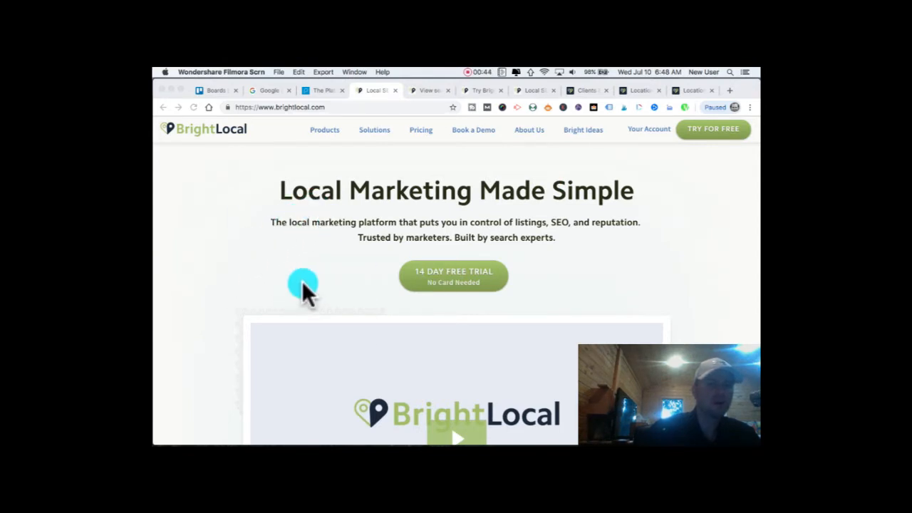
Step: Scroll to the Local SEO Tools, Reputation Manager, Citation Builder and Agency Lead Generation cards, then head to the search results checker
{"action": "scroll", "scroll_direction": "down", "scroll_amount": 3}
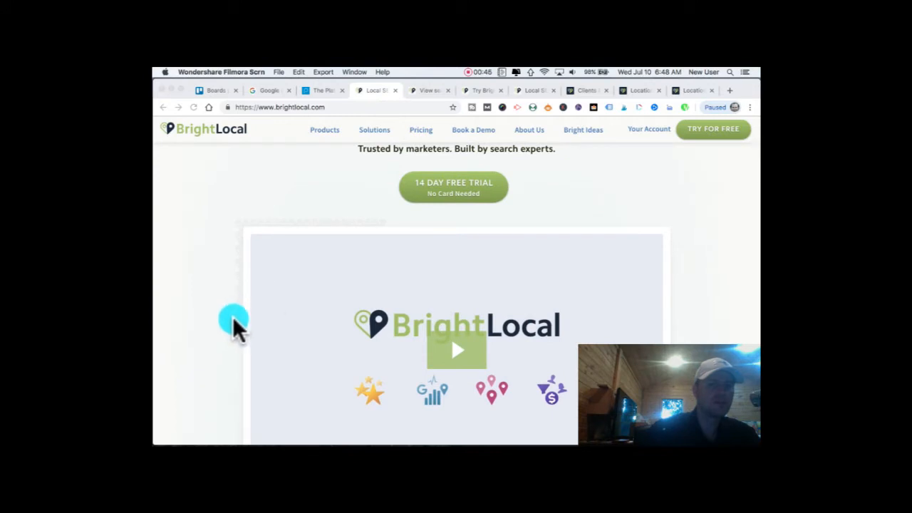
{"action": "scroll", "scroll_direction": "down", "scroll_amount": 3}
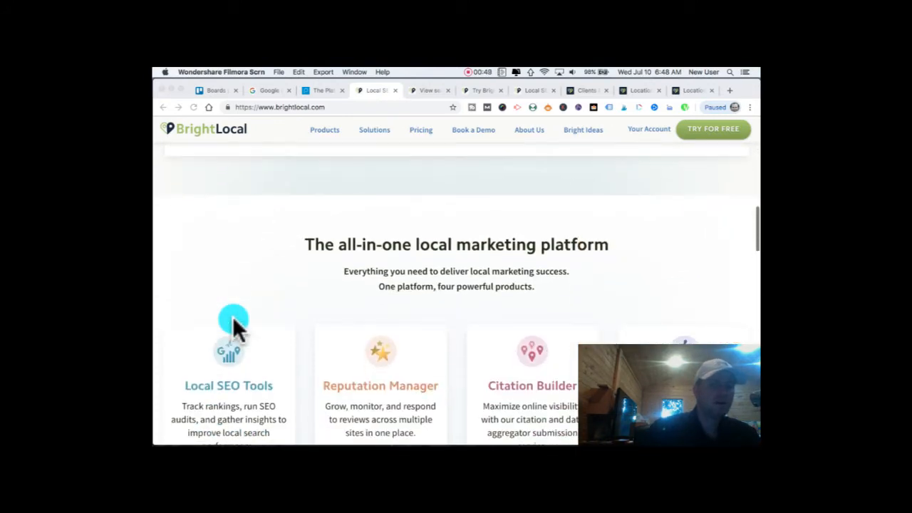
{"action": "scroll", "scroll_direction": "down", "scroll_amount": 3}
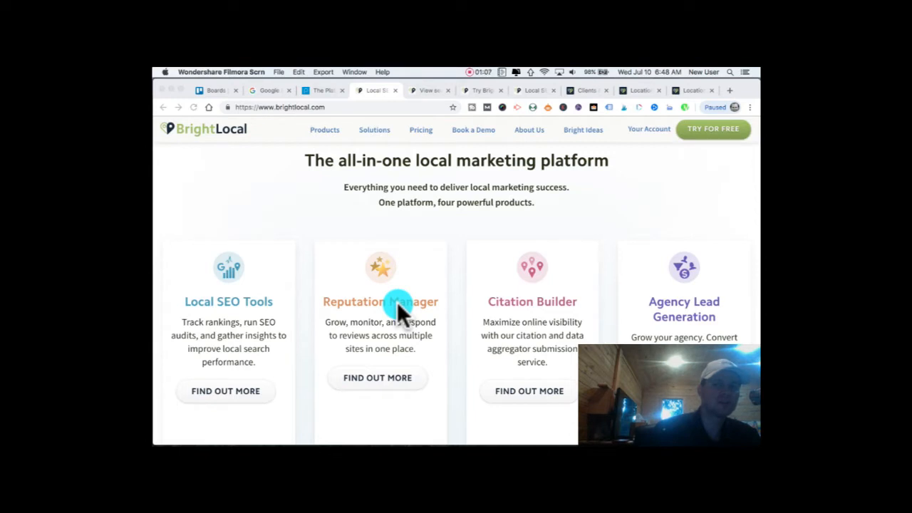
{"action": "mouse_move", "coordinate": [647, 234]}
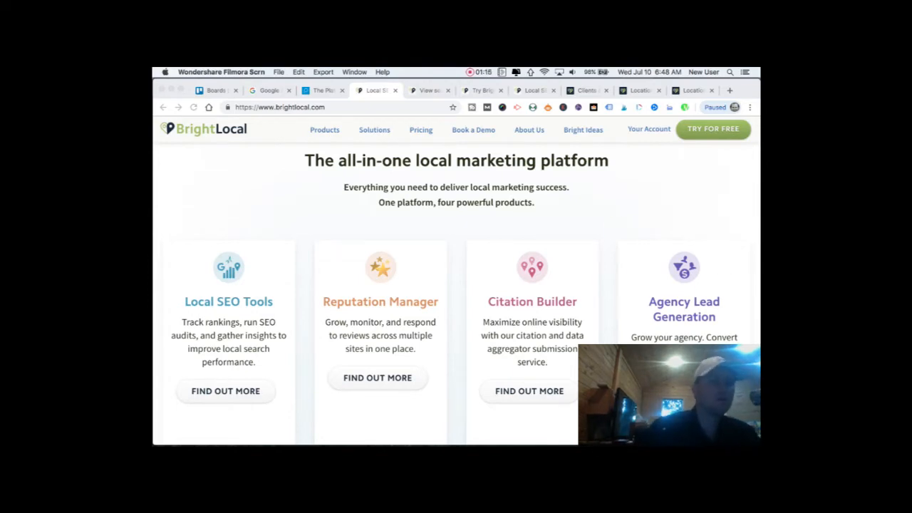
{"action": "left_click", "coordinate": [427, 90]}
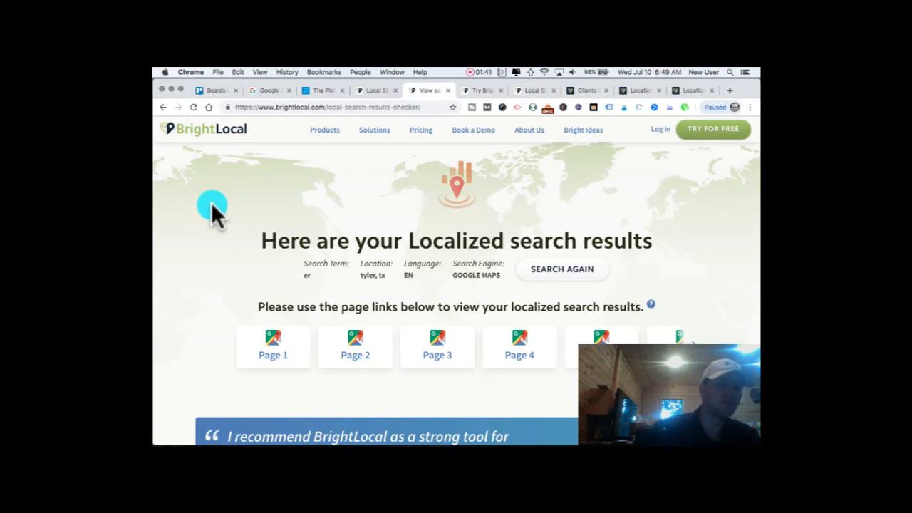
{"action": "mouse_move", "coordinate": [207, 273]}
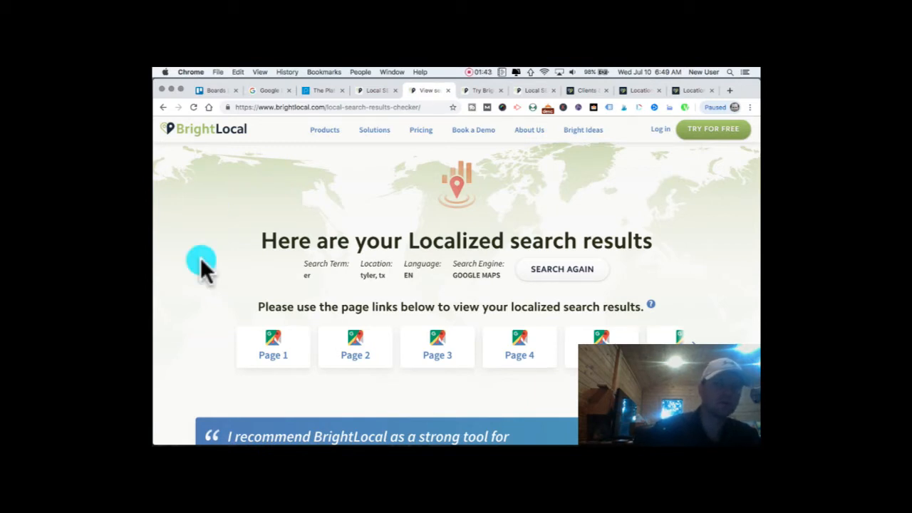
{"action": "mouse_move", "coordinate": [292, 171]}
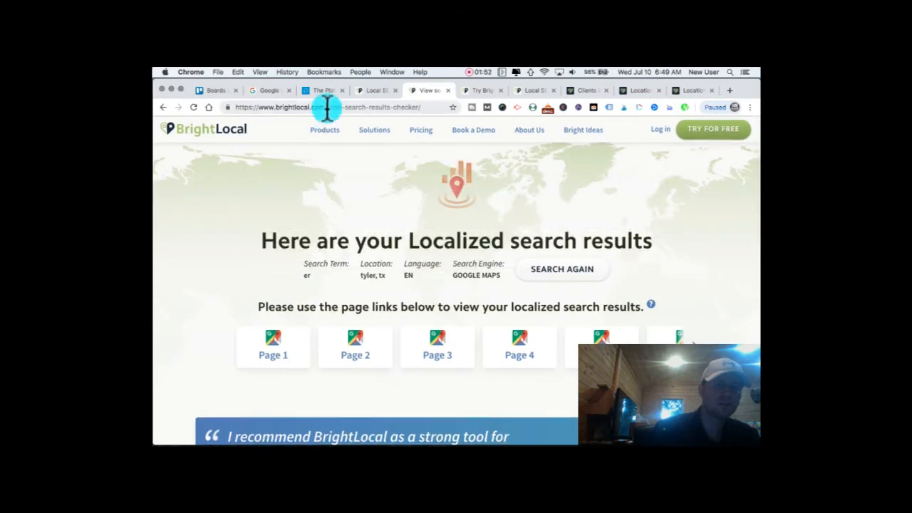
{"action": "scroll", "scroll_direction": "down", "scroll_amount": 3}
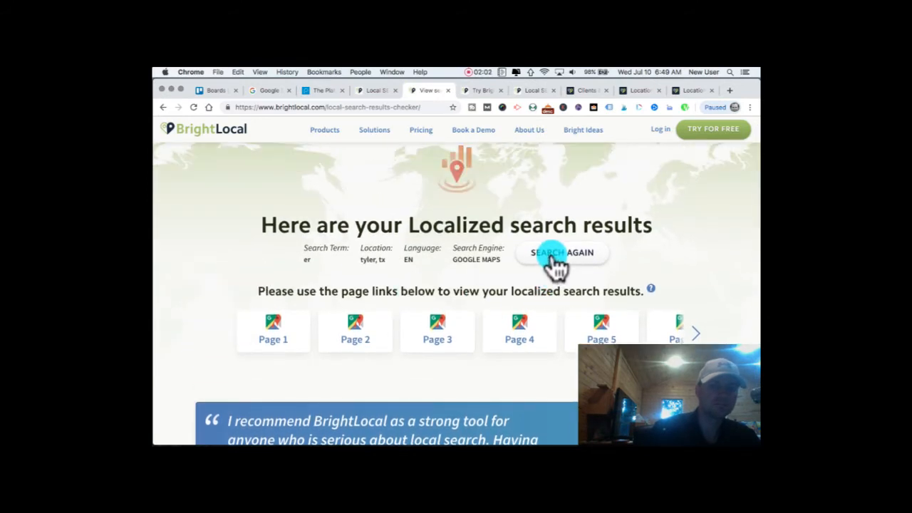
Step: Run a new Google Maps search for 'pest control' in 'springfield, mo' and open page 1 of the results
{"action": "left_click", "coordinate": [561, 253]}
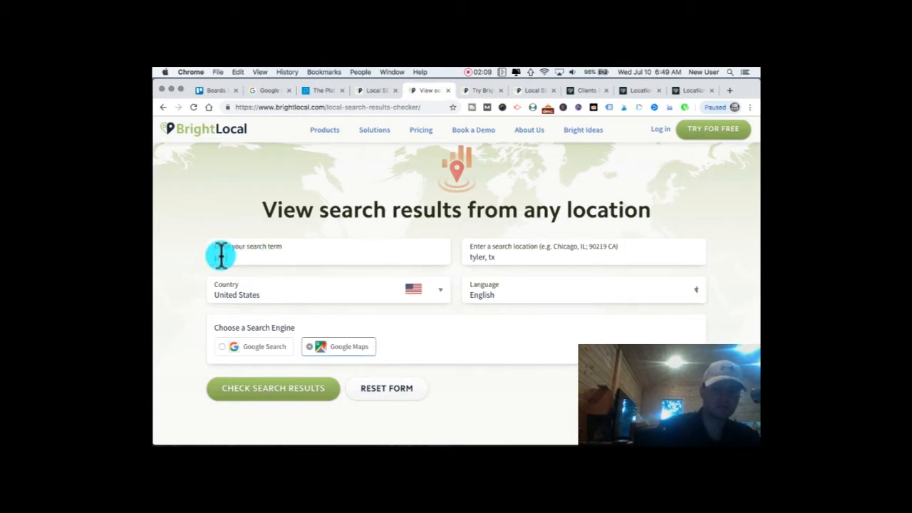
{"action": "type", "text": "control"}
{"action": "type", "text": "s"}
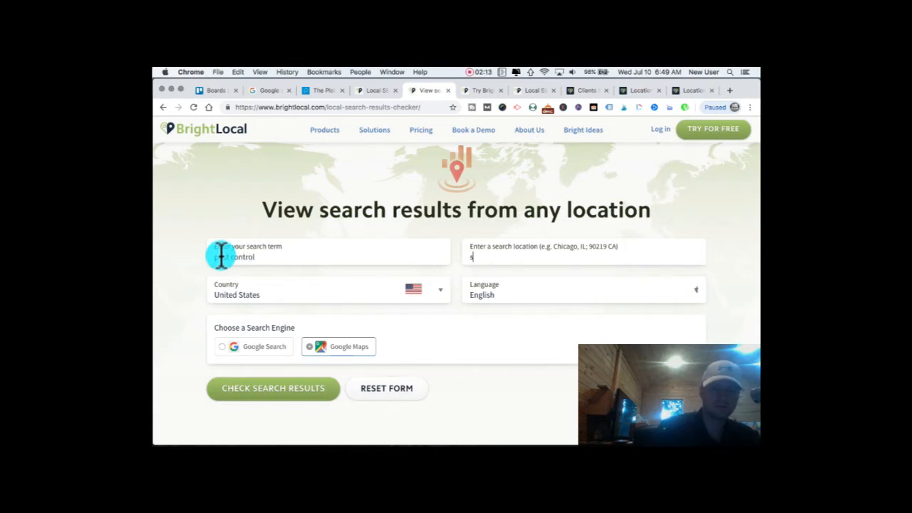
{"action": "type", "text": "pringfield, mo"}
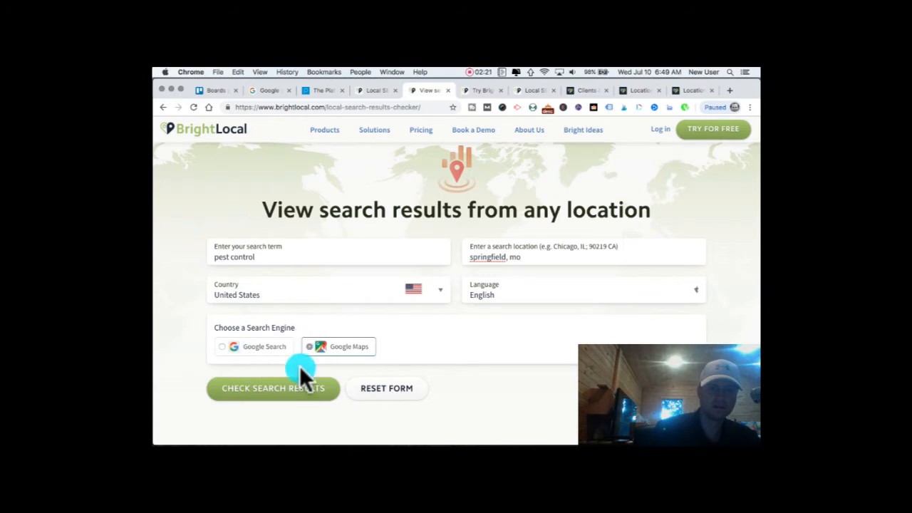
{"action": "left_click", "coordinate": [273, 388]}
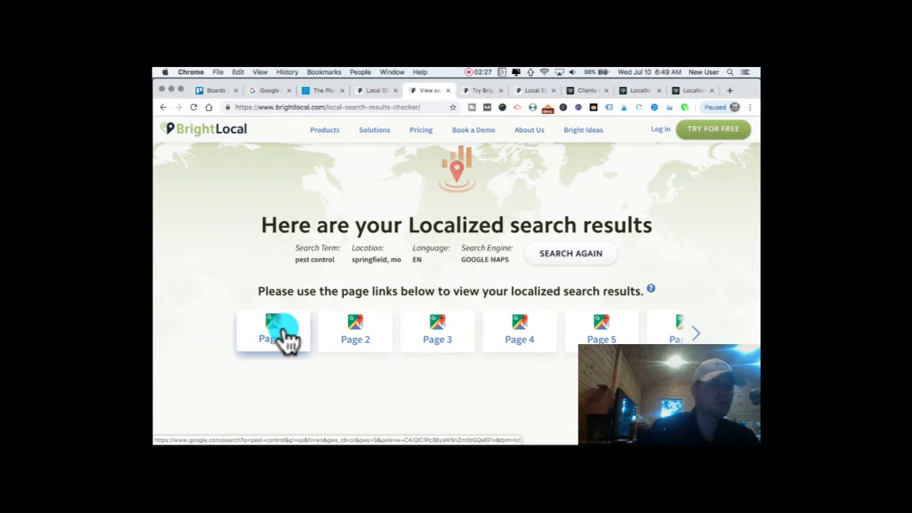
{"action": "left_click", "coordinate": [269, 331]}
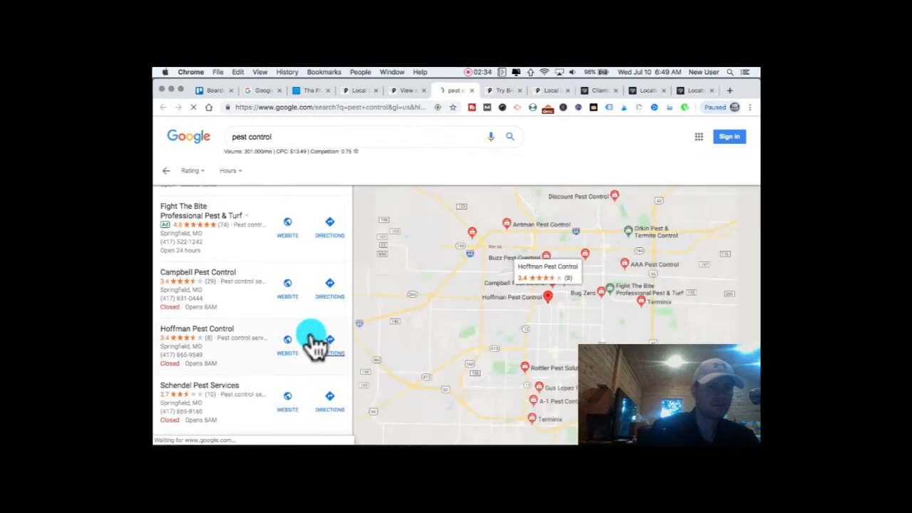
Step: Look over the Springfield pest control map listings, then return to BrightLocal's localized results
{"action": "scroll", "scroll_direction": "down", "scroll_amount": 3}
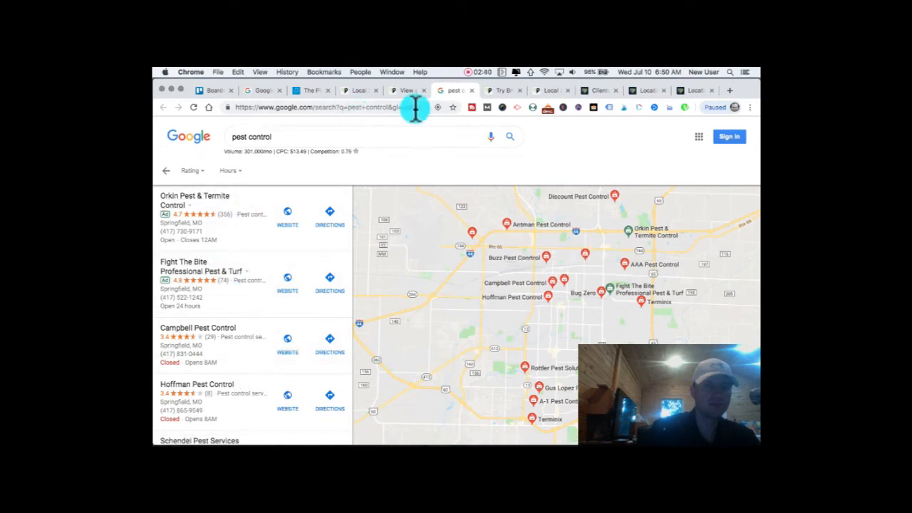
{"action": "left_click", "coordinate": [405, 91]}
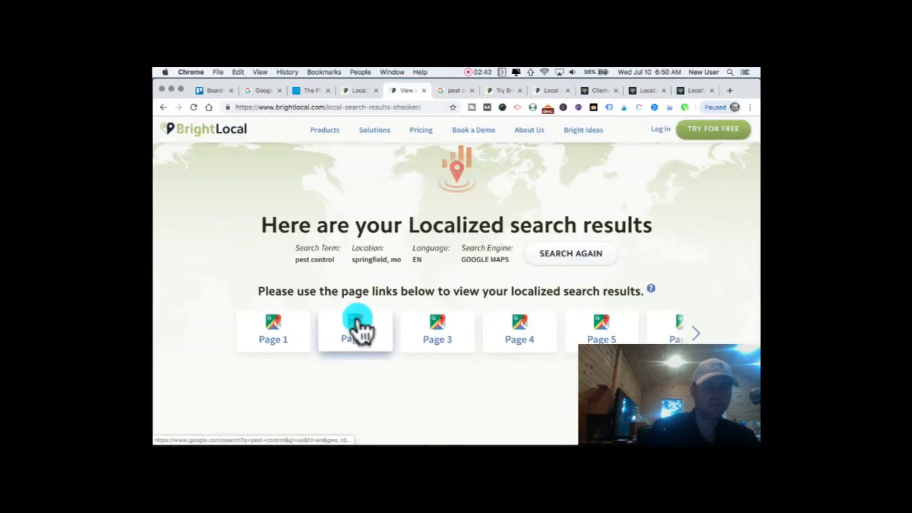
Step: Follow a results page link on the localized Springfield pest control results page
{"action": "left_click", "coordinate": [355, 331]}
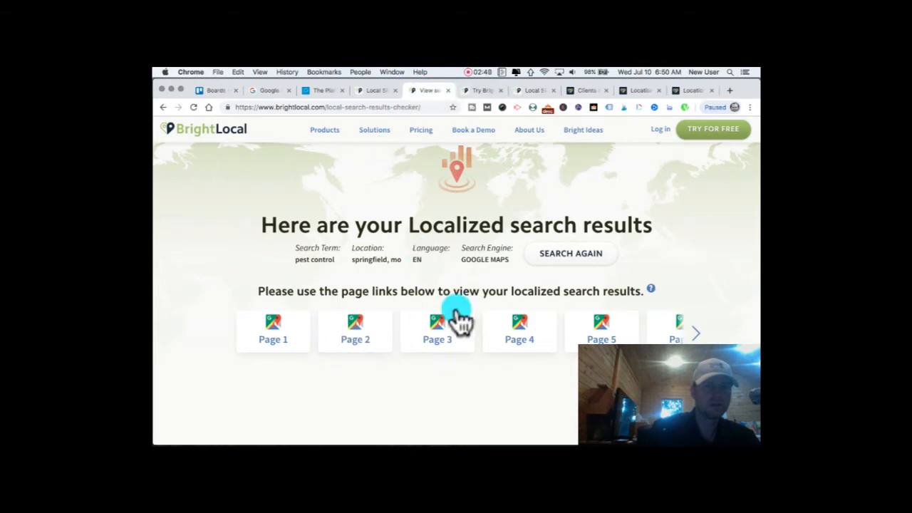
{"action": "mouse_move", "coordinate": [473, 91]}
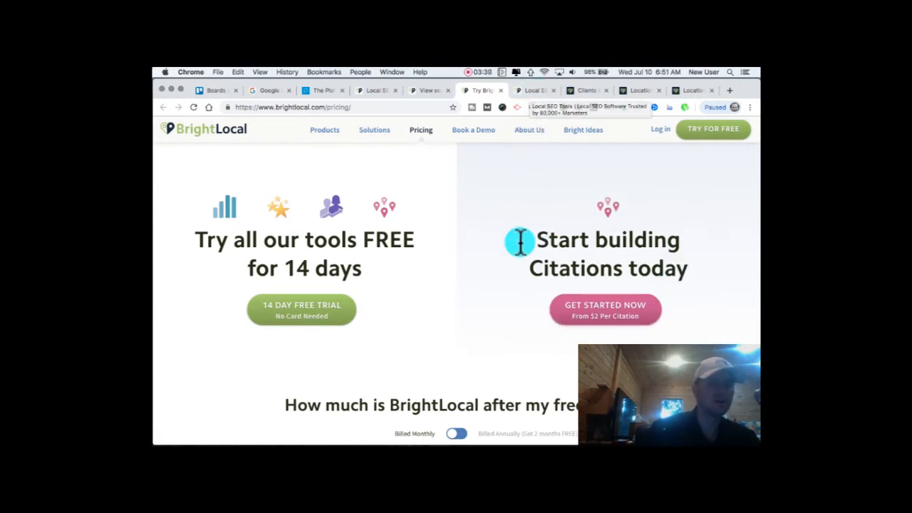
{"action": "mouse_move", "coordinate": [516, 140]}
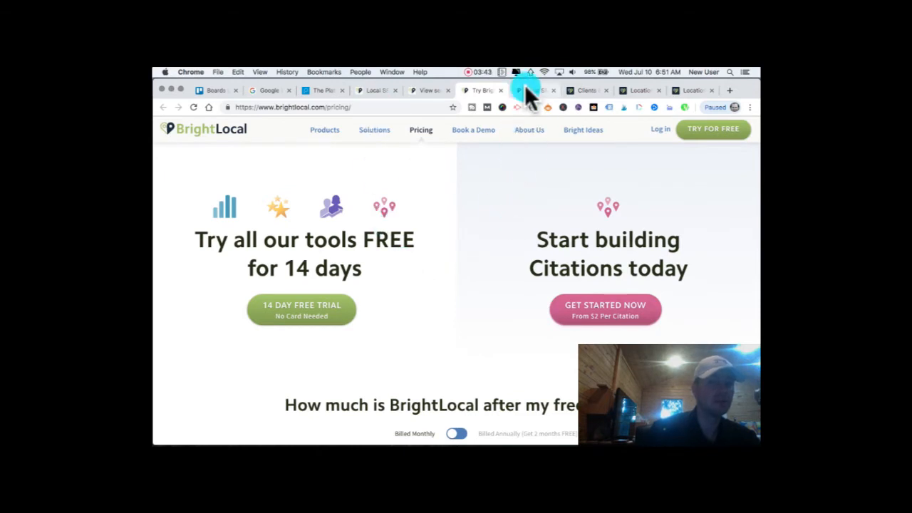
{"action": "mouse_move", "coordinate": [522, 92]}
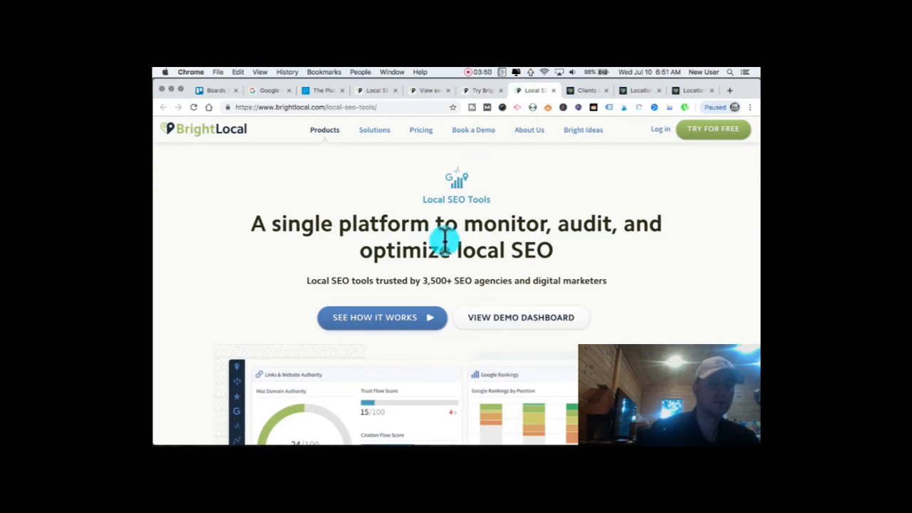
Step: Scroll the Local SEO Tools page down to its sample dashboard of authority, rankings, reviews and citations
{"action": "scroll", "scroll_direction": "down", "scroll_amount": 3}
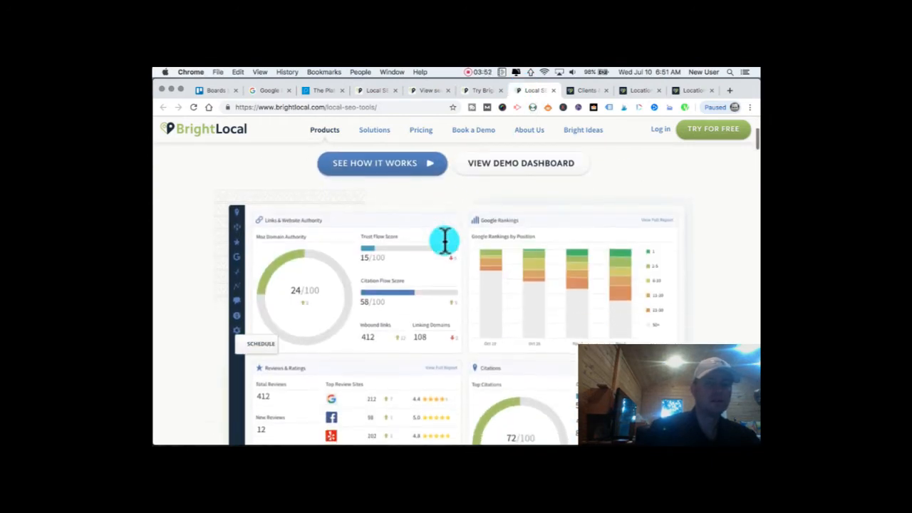
{"action": "scroll", "scroll_direction": "down", "scroll_amount": 3}
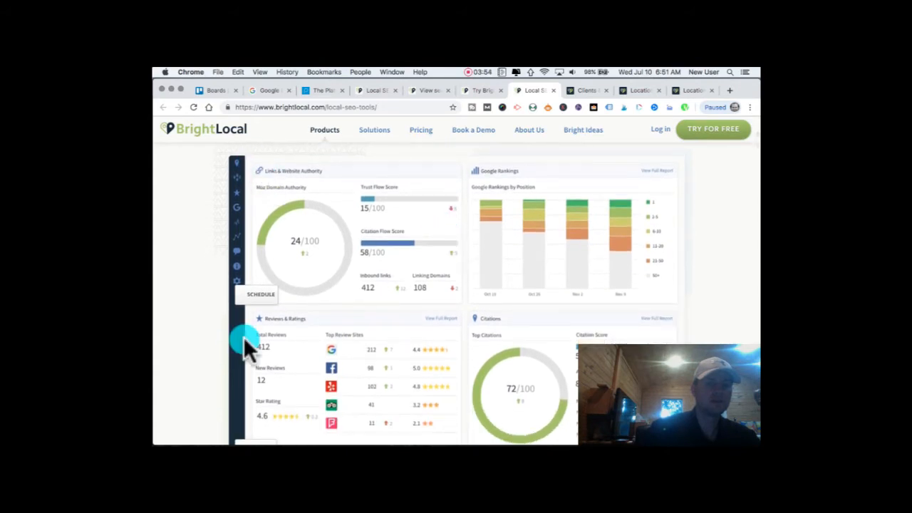
{"action": "mouse_move", "coordinate": [356, 178]}
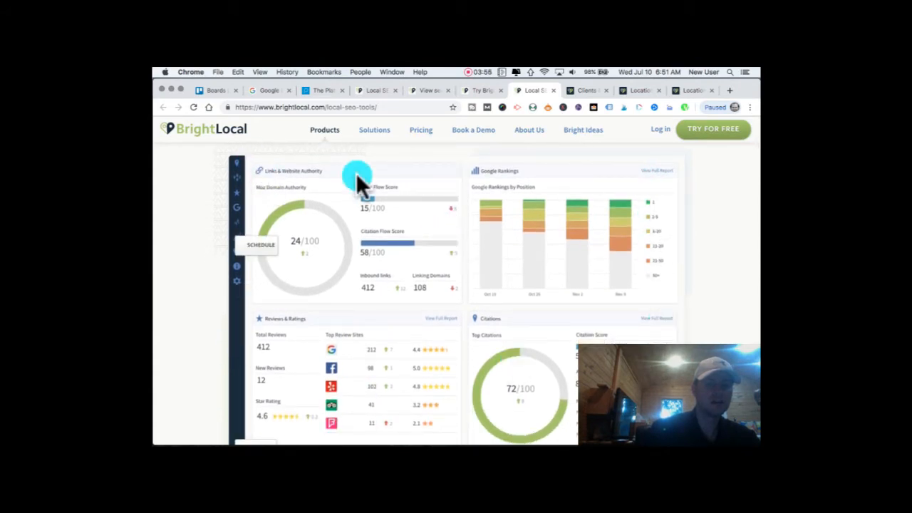
{"action": "mouse_move", "coordinate": [681, 188]}
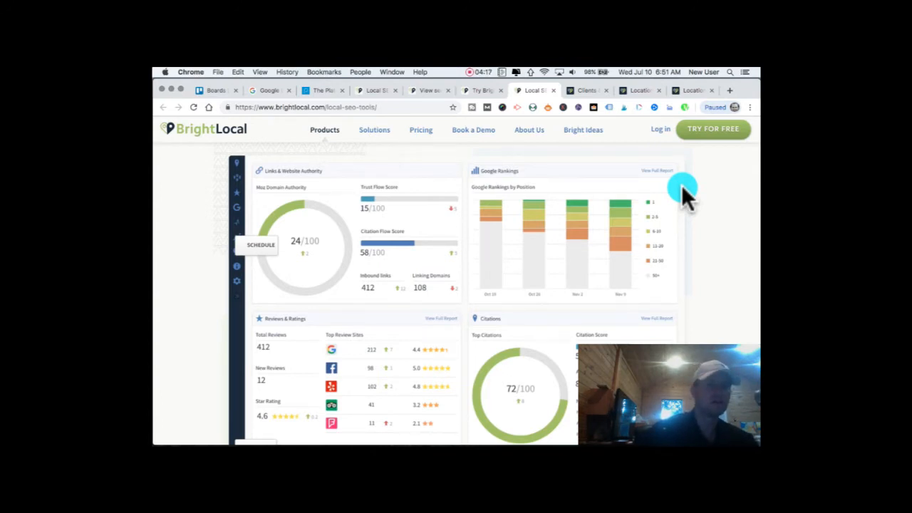
{"action": "mouse_move", "coordinate": [250, 168]}
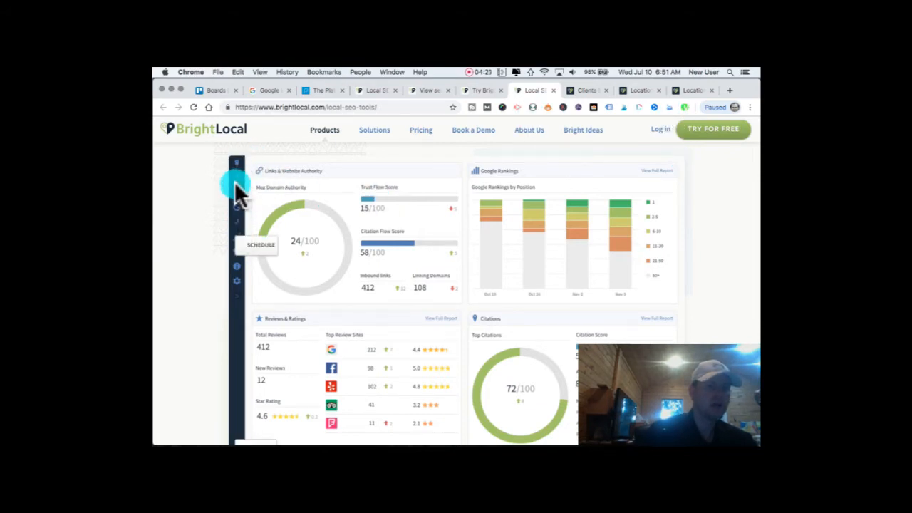
{"action": "mouse_move", "coordinate": [237, 165]}
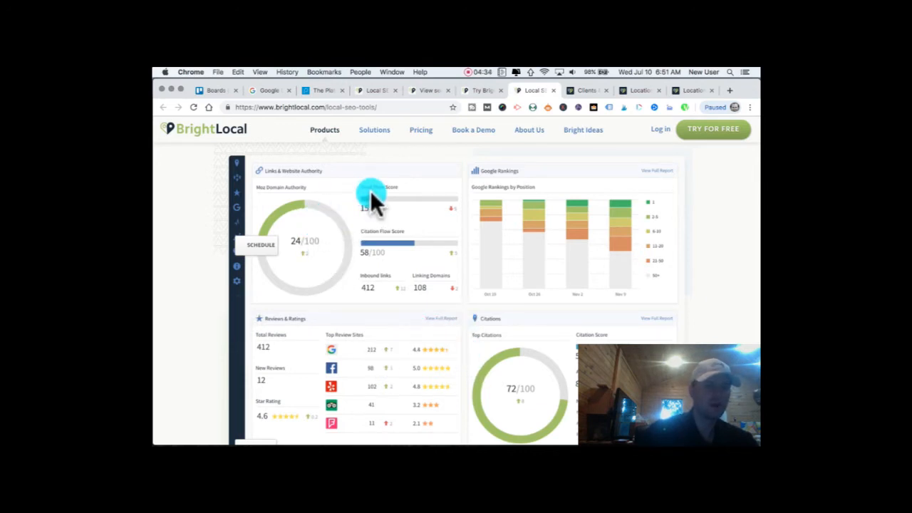
{"action": "mouse_move", "coordinate": [388, 207]}
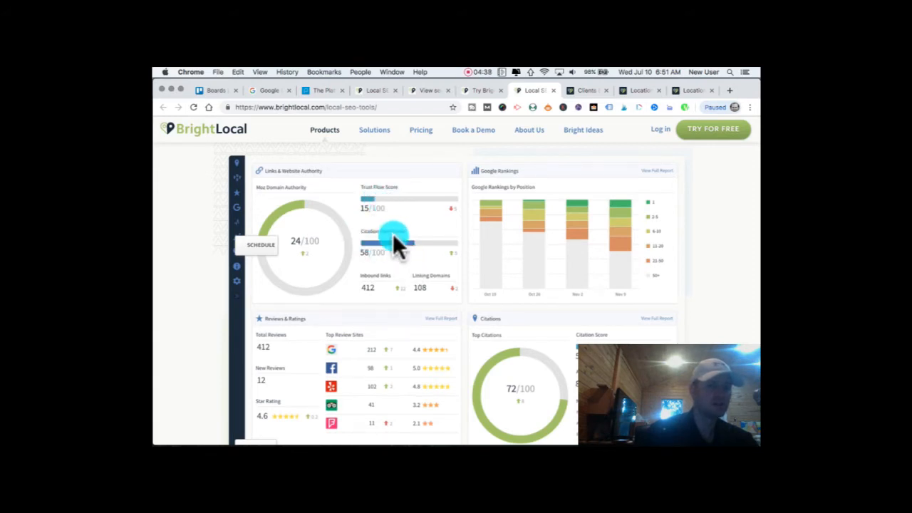
{"action": "mouse_move", "coordinate": [374, 285]}
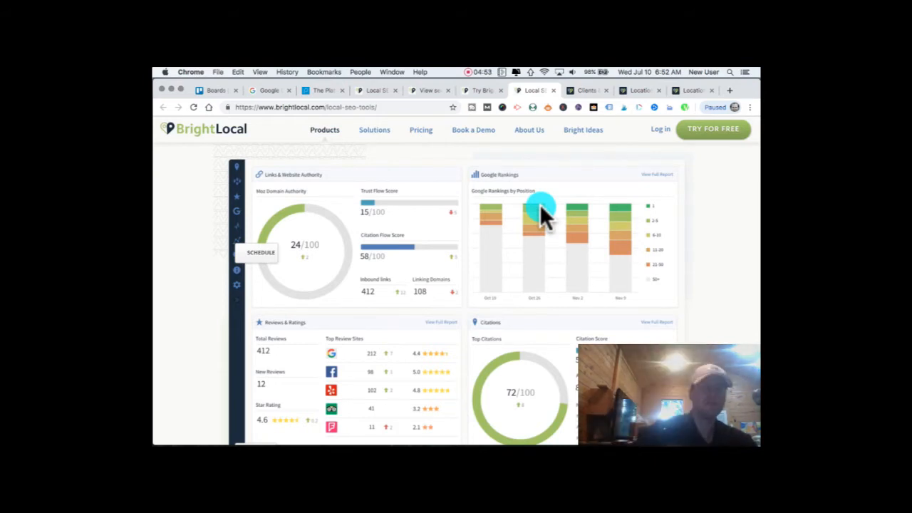
{"action": "mouse_move", "coordinate": [629, 273]}
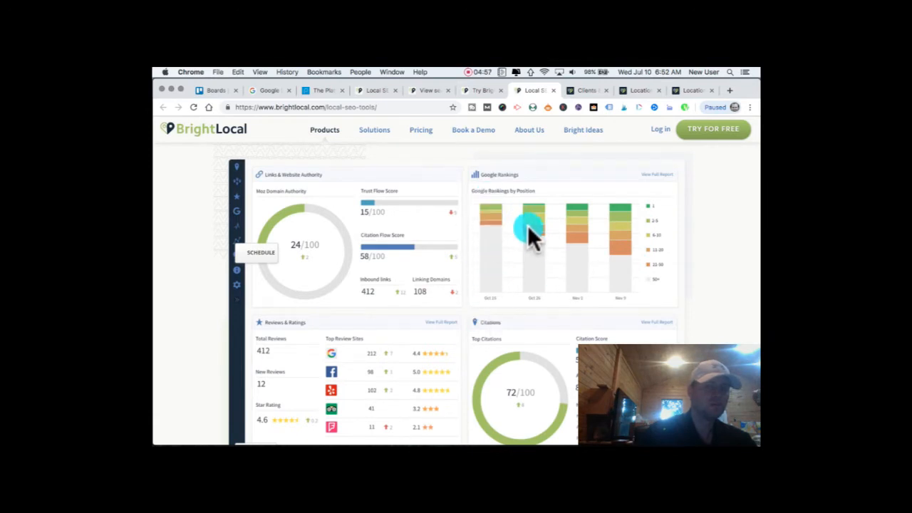
{"action": "mouse_move", "coordinate": [549, 245]}
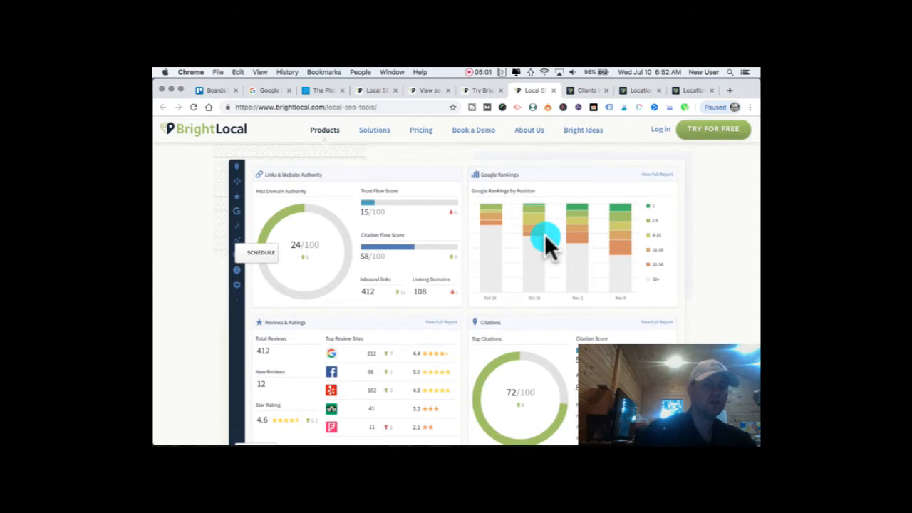
Step: Scroll through the Hospitality Health ER Location Summary's Links and Google Rankings panels
{"action": "scroll", "scroll_direction": "down", "scroll_amount": 3}
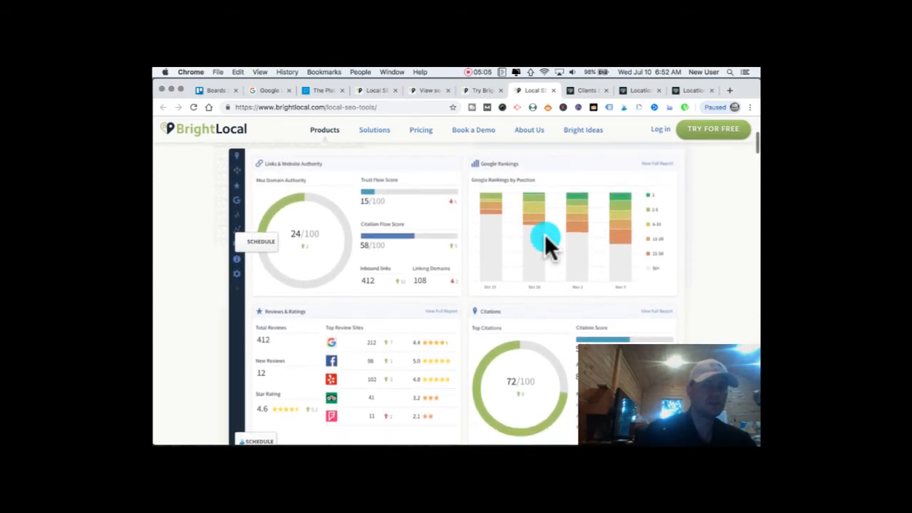
{"action": "scroll", "scroll_direction": "down", "scroll_amount": 3}
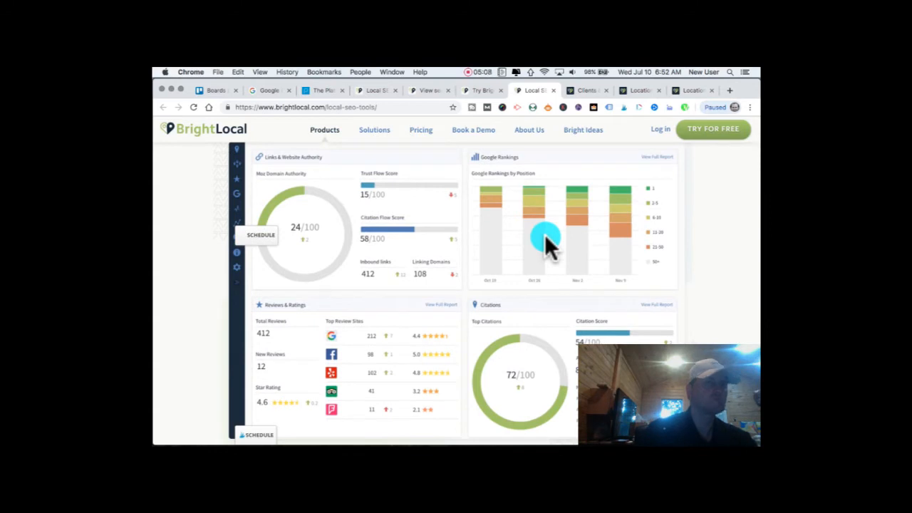
{"action": "scroll", "scroll_direction": "down", "scroll_amount": 3}
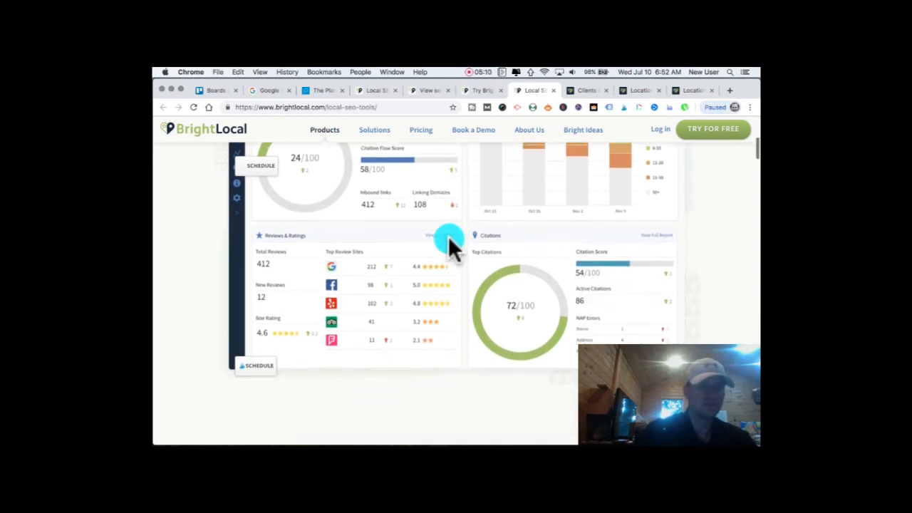
{"action": "scroll", "scroll_direction": "up", "scroll_amount": 3}
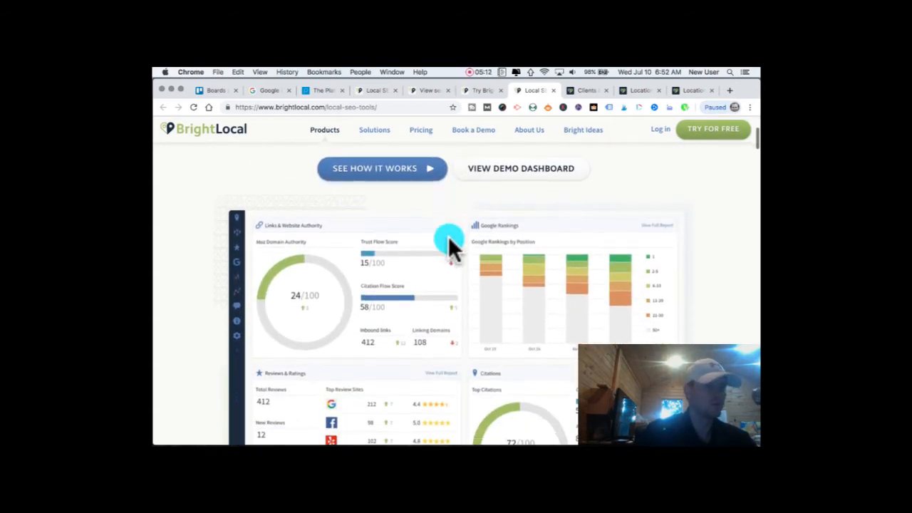
{"action": "scroll", "scroll_direction": "down", "scroll_amount": 3}
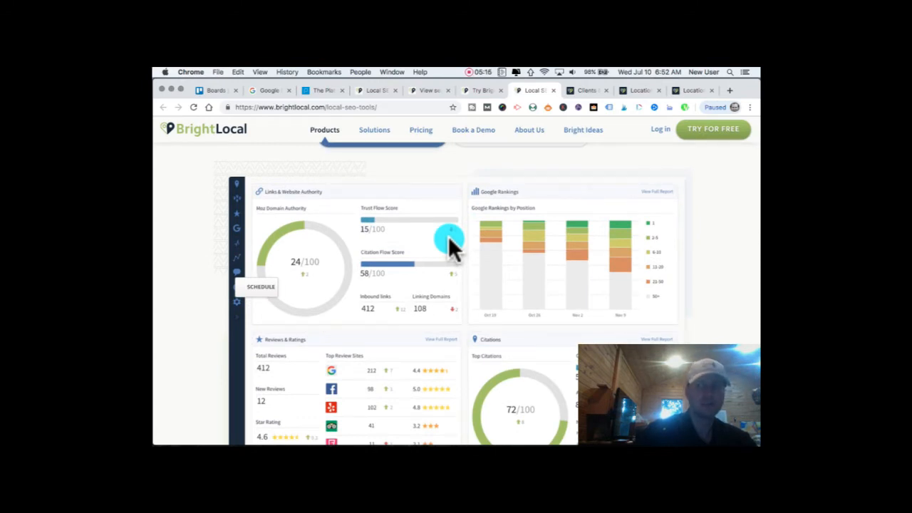
{"action": "scroll", "scroll_direction": "down", "scroll_amount": 3}
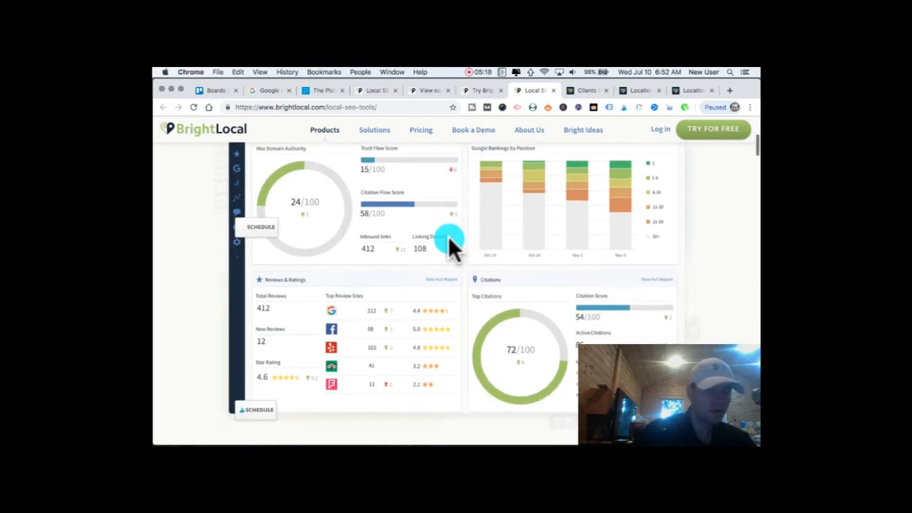
{"action": "scroll", "scroll_direction": "down", "scroll_amount": 3}
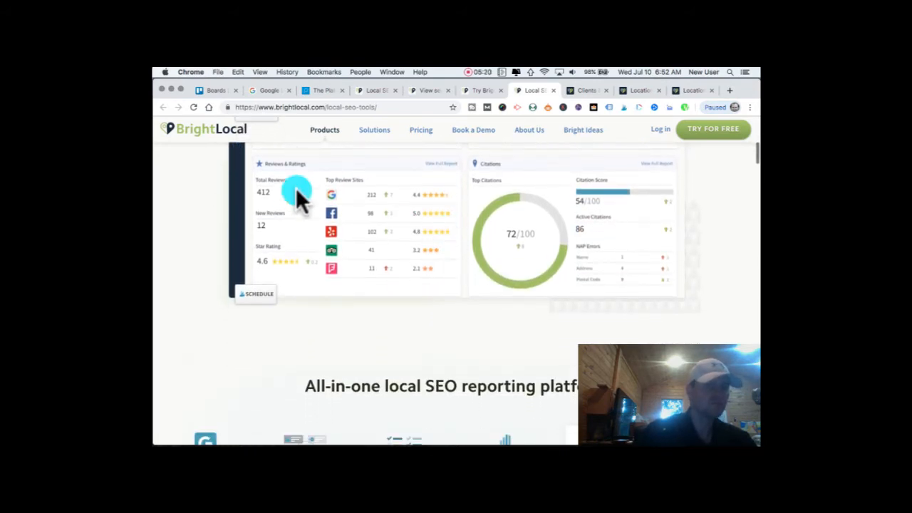
{"action": "mouse_move", "coordinate": [342, 278]}
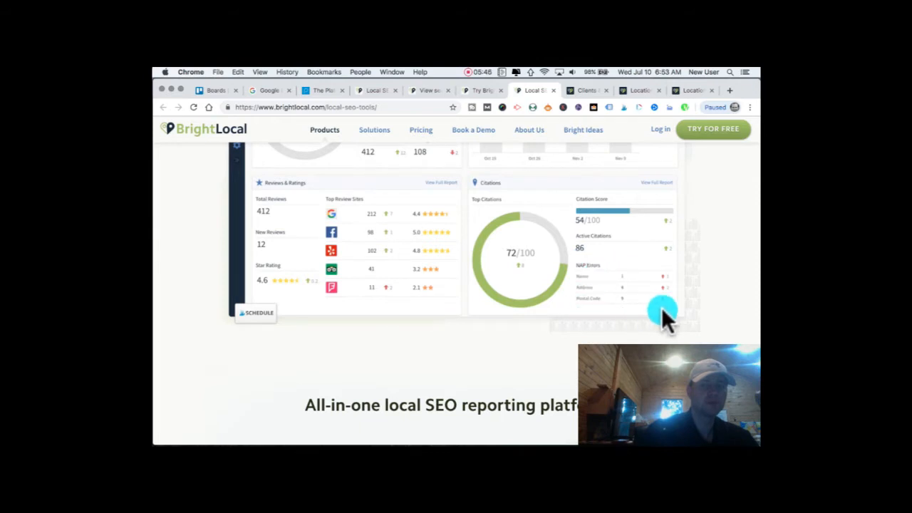
{"action": "mouse_move", "coordinate": [596, 242]}
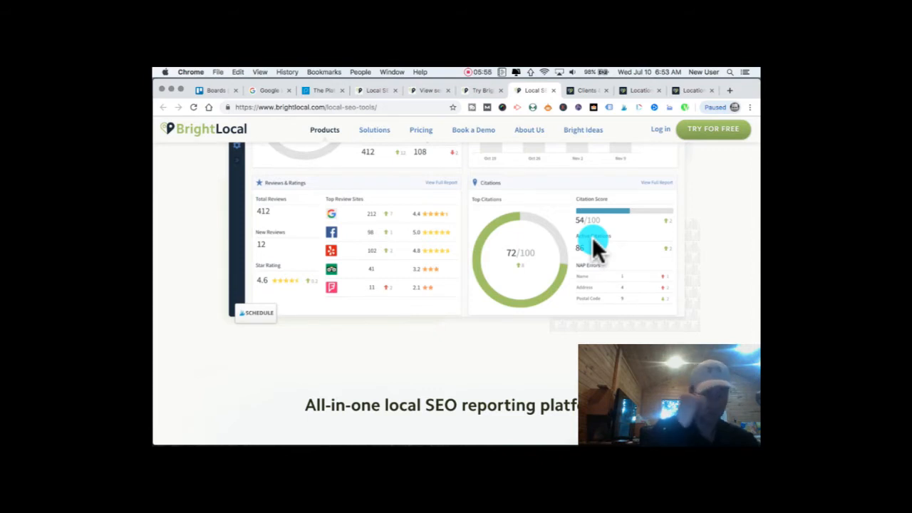
Step: Continue down to the dashboard's Reputation Manager and Citations summaries
{"action": "scroll", "scroll_direction": "down", "scroll_amount": 3}
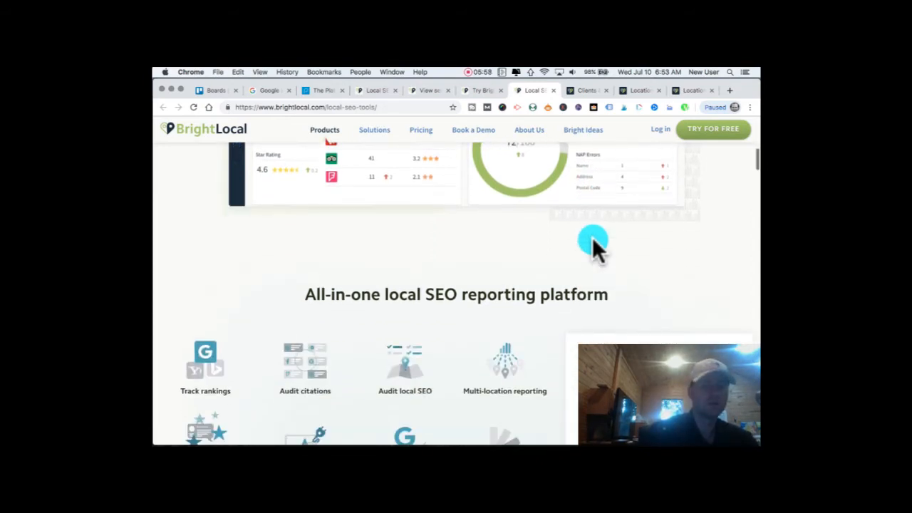
{"action": "scroll", "scroll_direction": "down", "scroll_amount": 3}
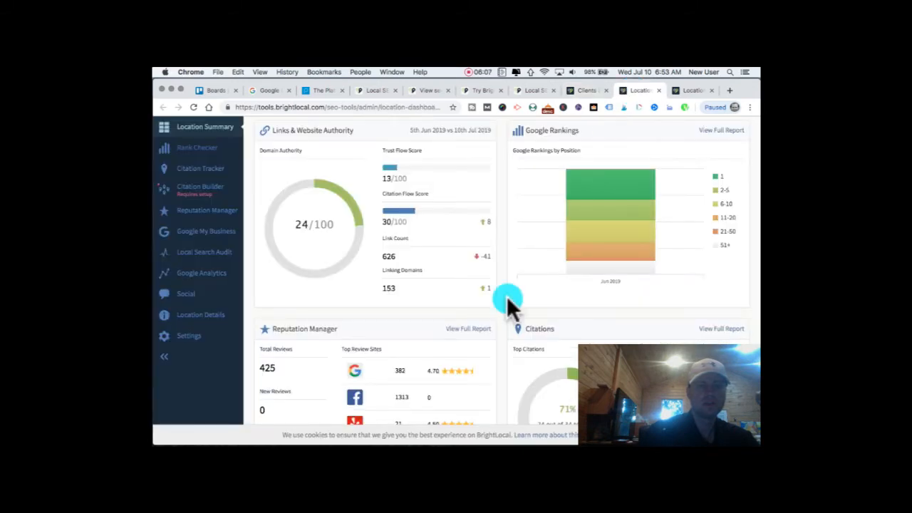
{"action": "mouse_move", "coordinate": [203, 132]}
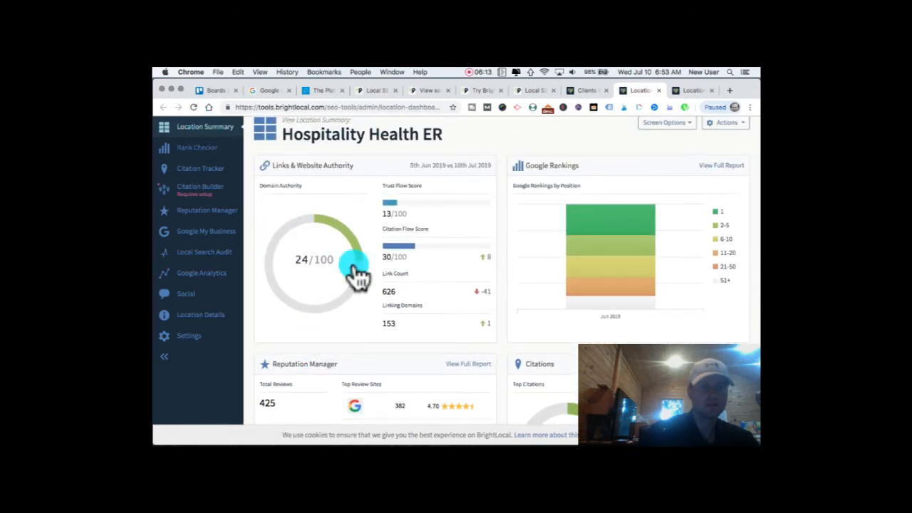
{"action": "scroll", "scroll_direction": "down", "scroll_amount": 3}
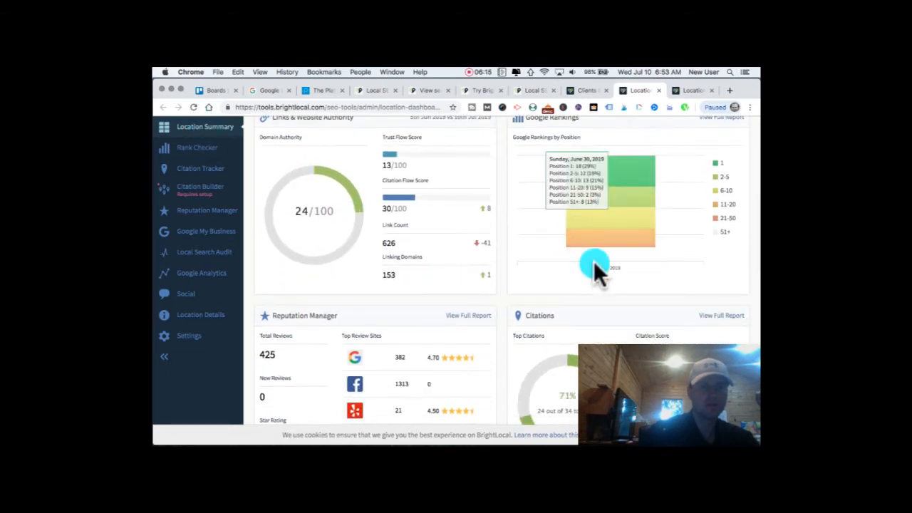
{"action": "mouse_move", "coordinate": [663, 228]}
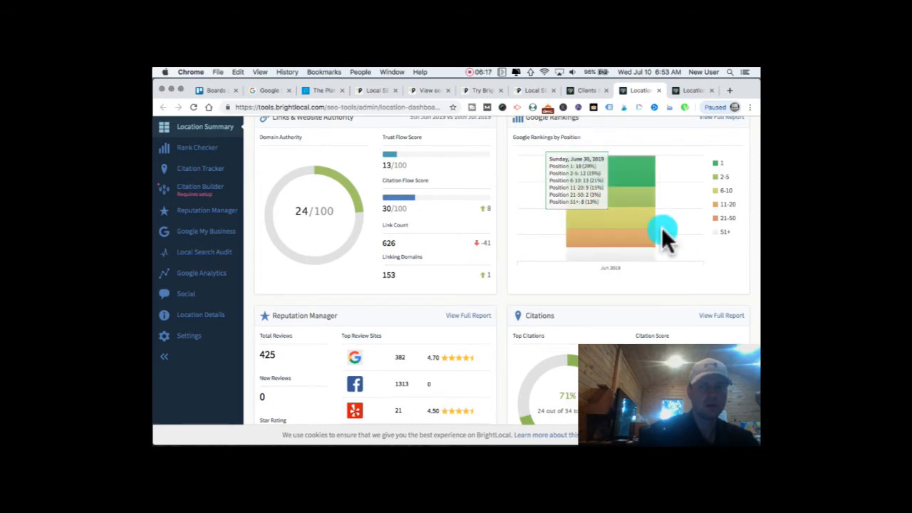
{"action": "mouse_move", "coordinate": [584, 263]}
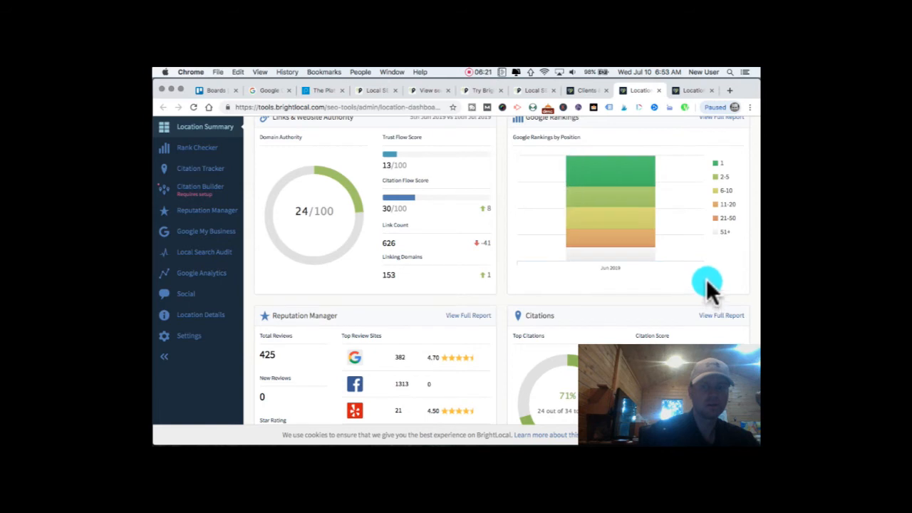
{"action": "scroll", "scroll_direction": "down", "scroll_amount": 3}
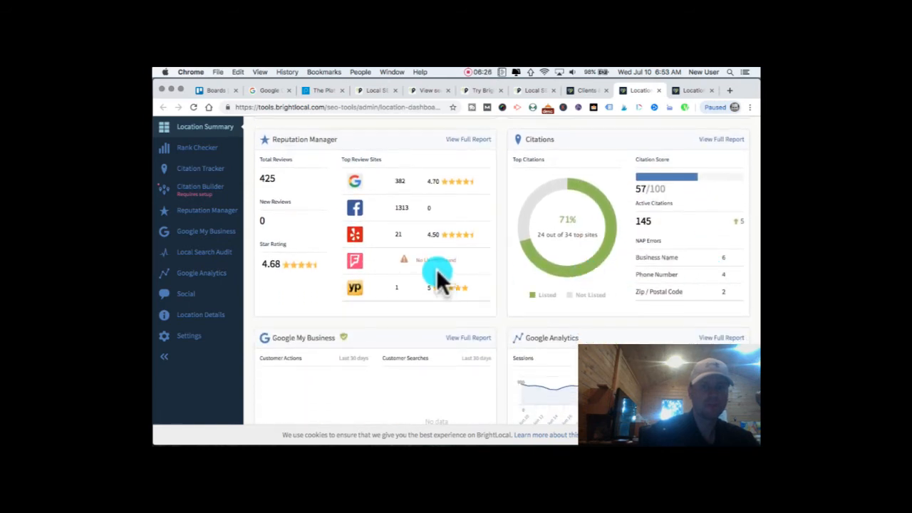
{"action": "mouse_move", "coordinate": [357, 263]}
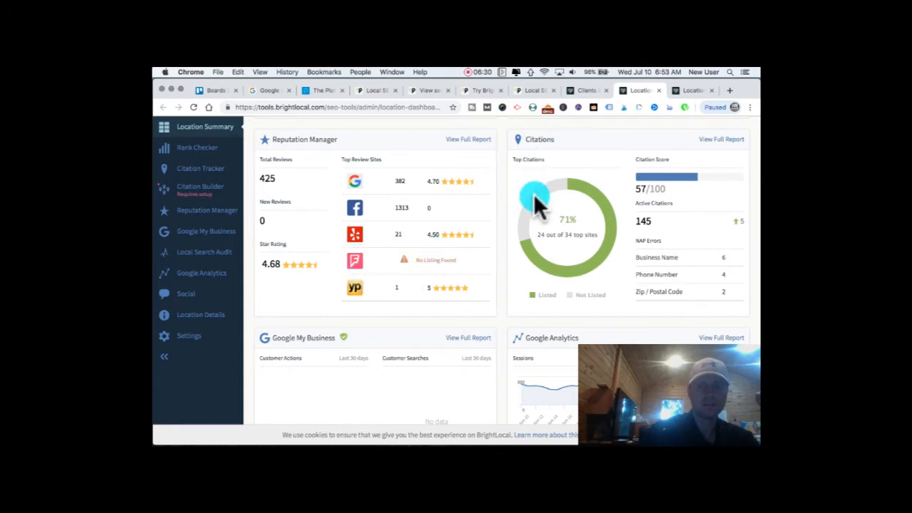
{"action": "mouse_move", "coordinate": [721, 254]}
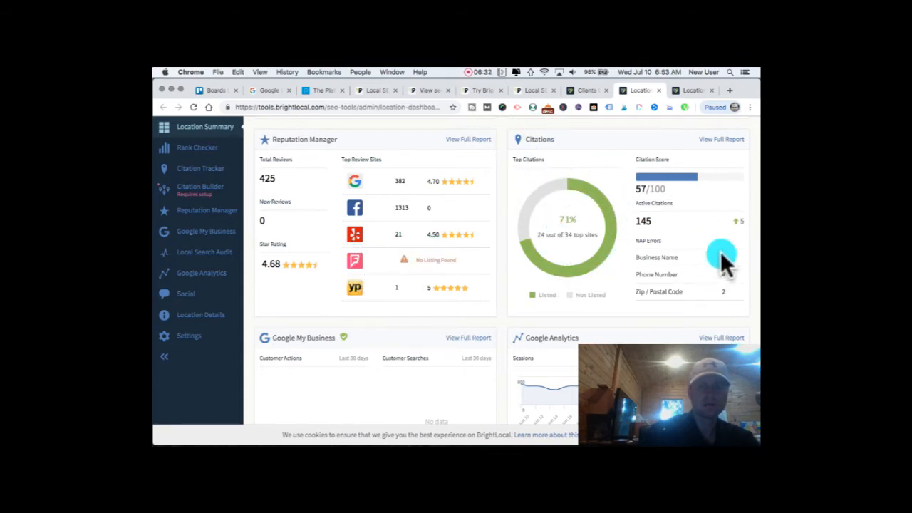
Step: Scroll to the dashboard's Google My Business, Google Analytics, Facebook and Twitter panels
{"action": "scroll", "scroll_direction": "down", "scroll_amount": 3}
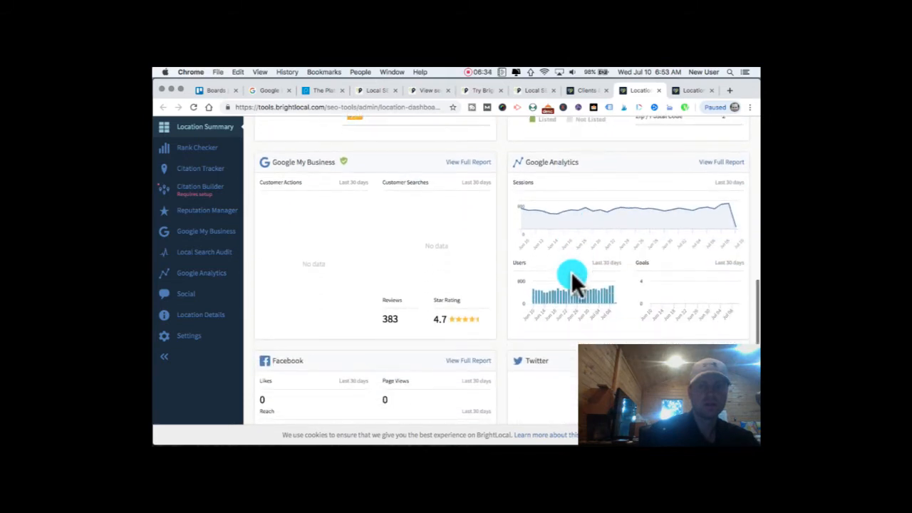
{"action": "scroll", "scroll_direction": "down", "scroll_amount": 3}
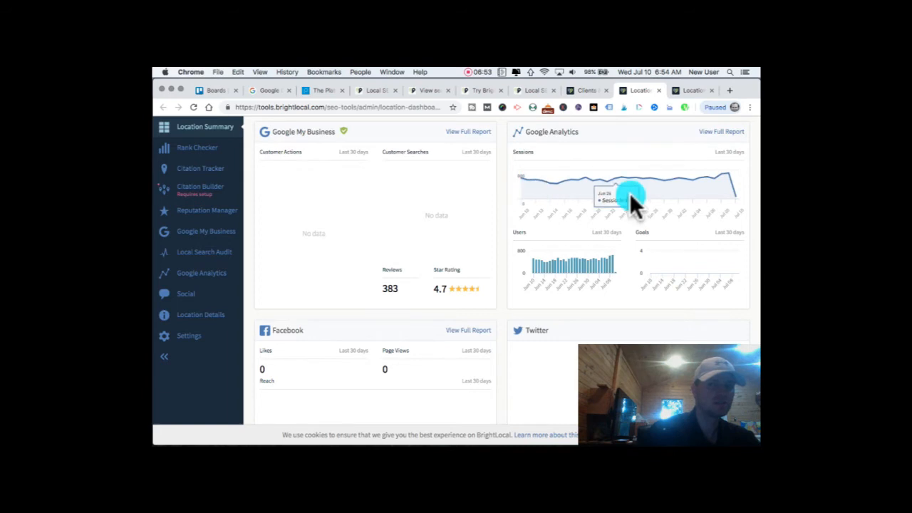
{"action": "mouse_move", "coordinate": [730, 178]}
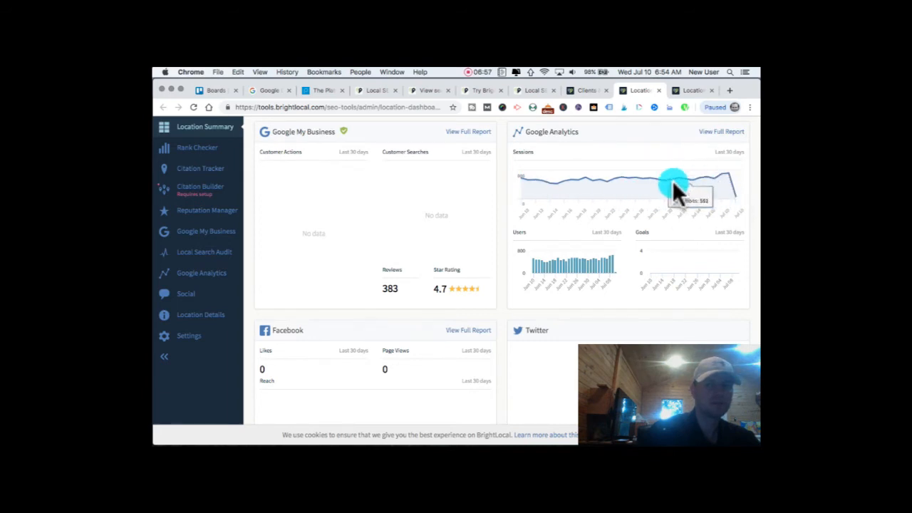
{"action": "scroll", "scroll_direction": "down", "scroll_amount": 3}
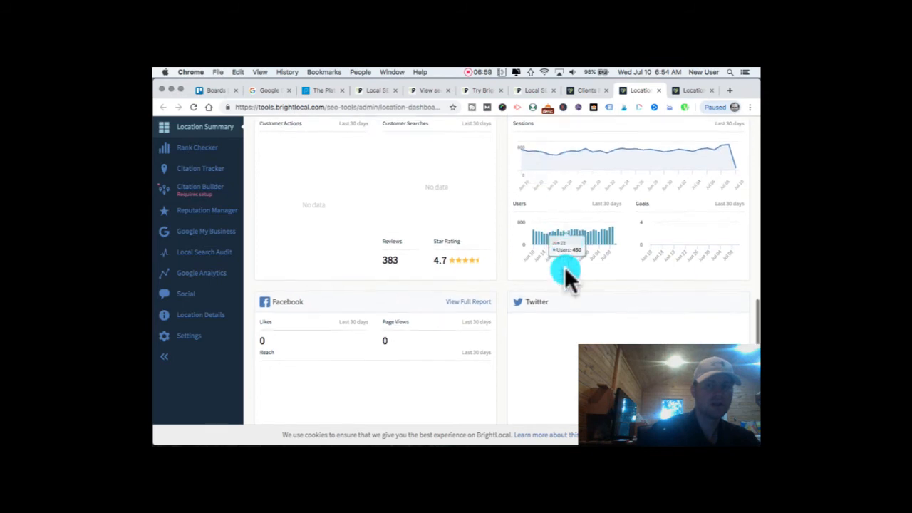
{"action": "scroll", "scroll_direction": "down", "scroll_amount": 3}
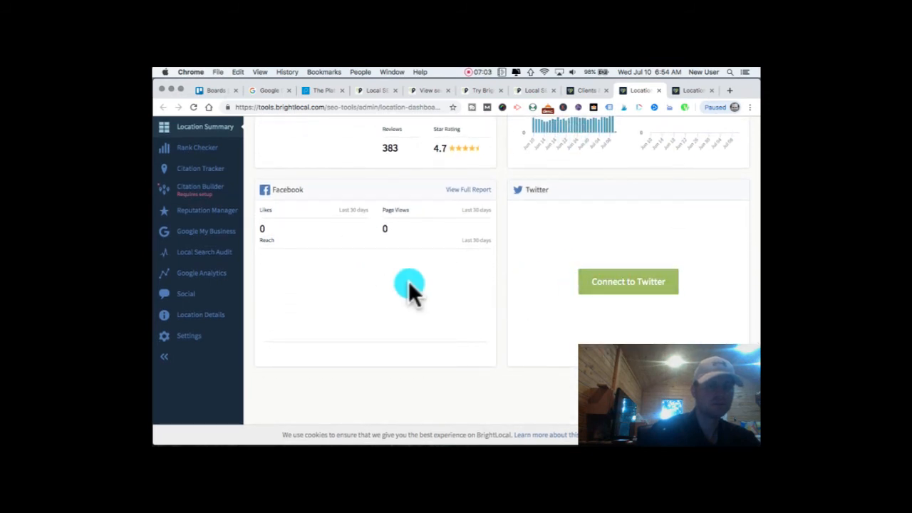
{"action": "mouse_move", "coordinate": [221, 234]}
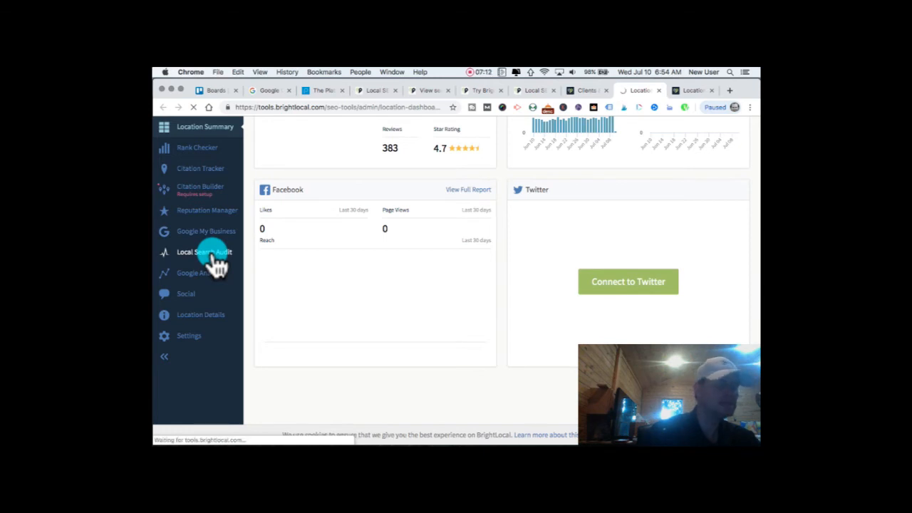
Step: Open the Local Search Audit for Hospitality Health ER and scroll to its Links & Website Authority results
{"action": "left_click", "coordinate": [206, 251]}
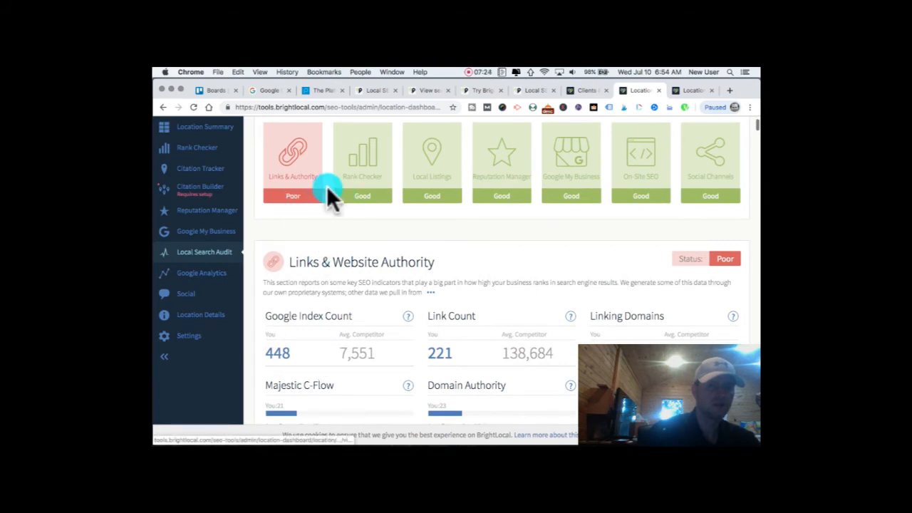
{"action": "left_click", "coordinate": [362, 157]}
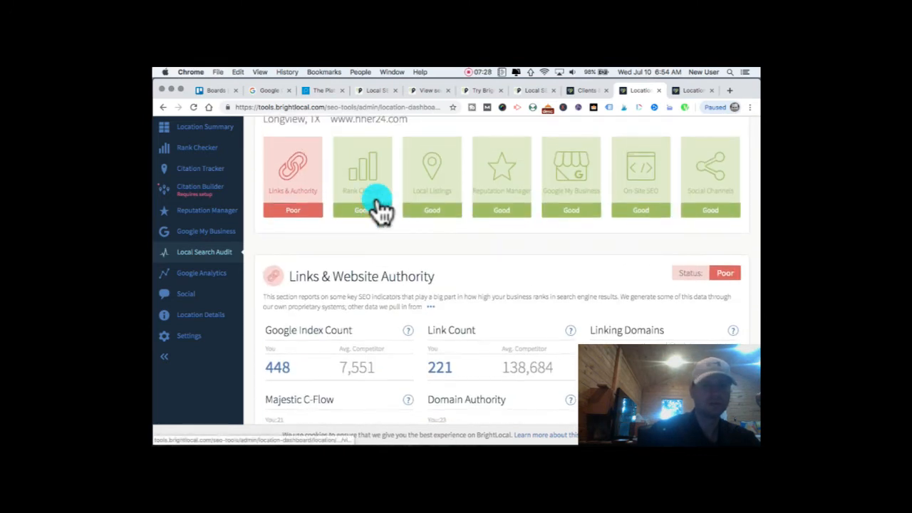
{"action": "scroll", "scroll_direction": "down", "scroll_amount": 3}
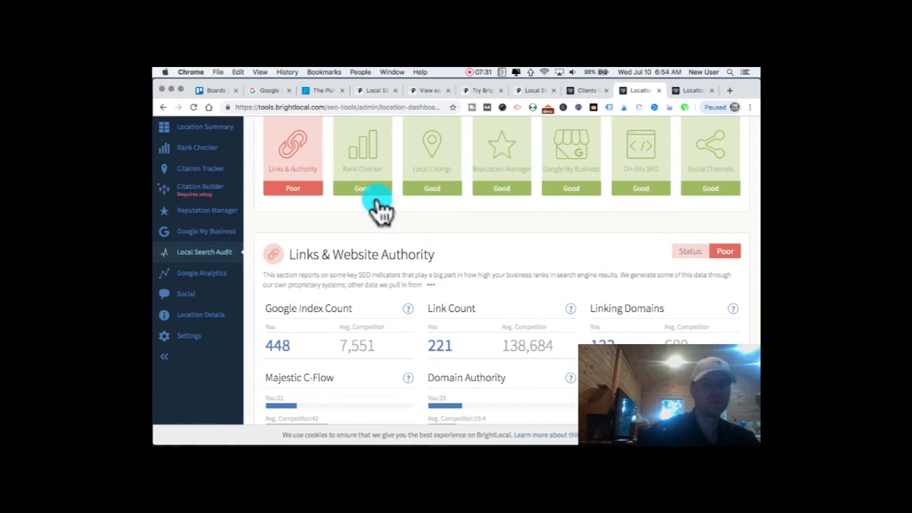
{"action": "mouse_move", "coordinate": [578, 202]}
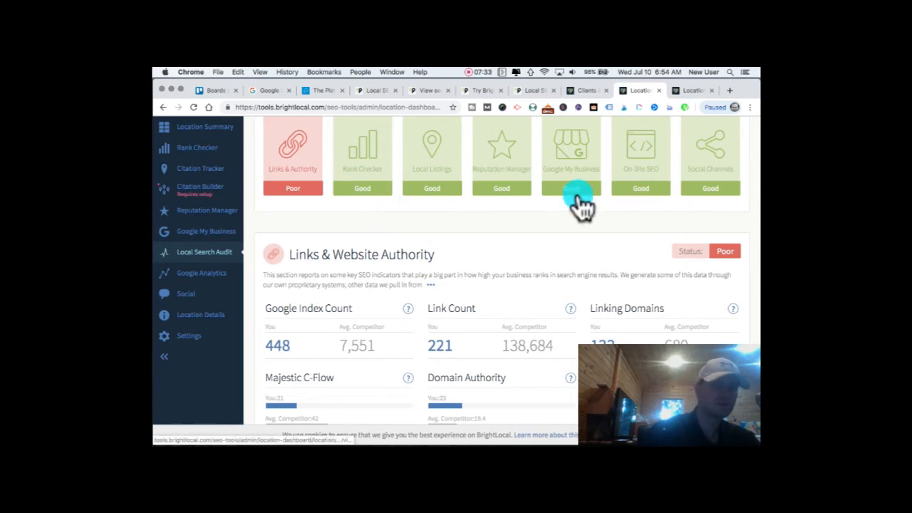
{"action": "scroll", "scroll_direction": "down", "scroll_amount": 3}
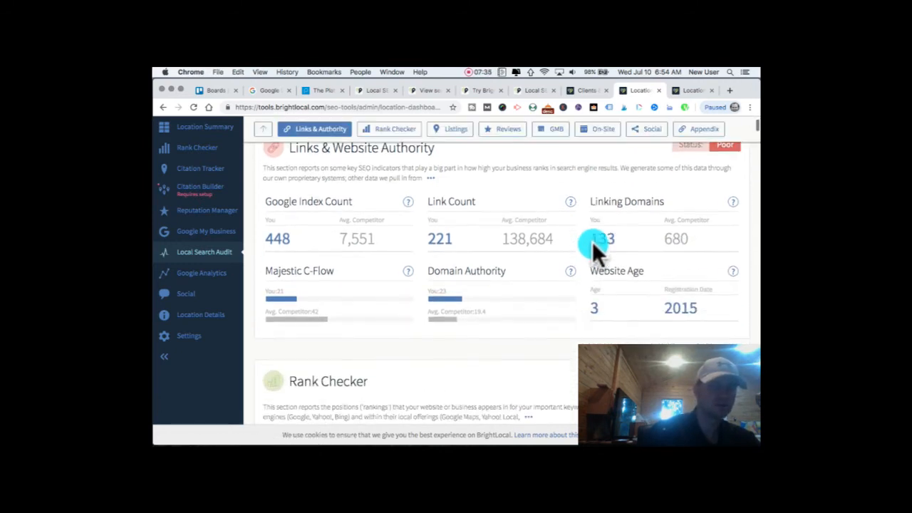
Step: Step through the audit's Rankings, Listings, Reviews, Google My Business and On-Site sections
{"action": "left_click", "coordinate": [389, 128]}
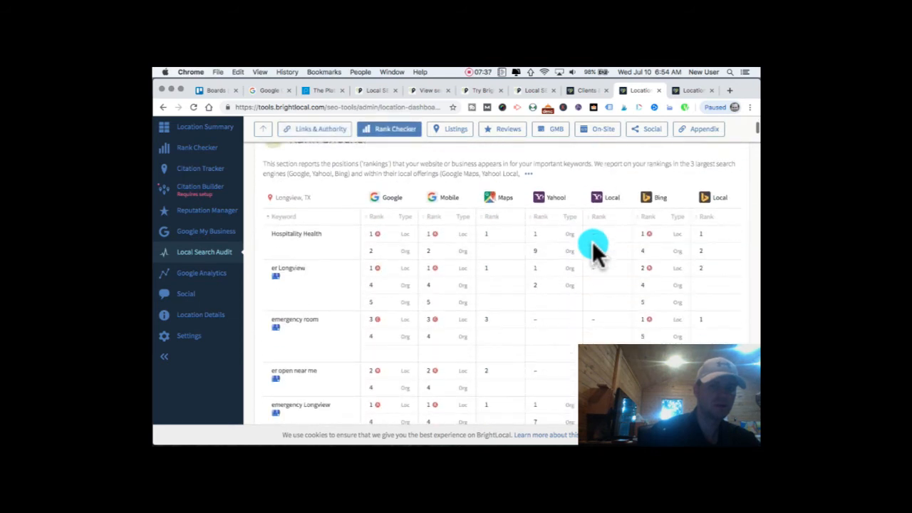
{"action": "scroll", "scroll_direction": "down", "scroll_amount": 3}
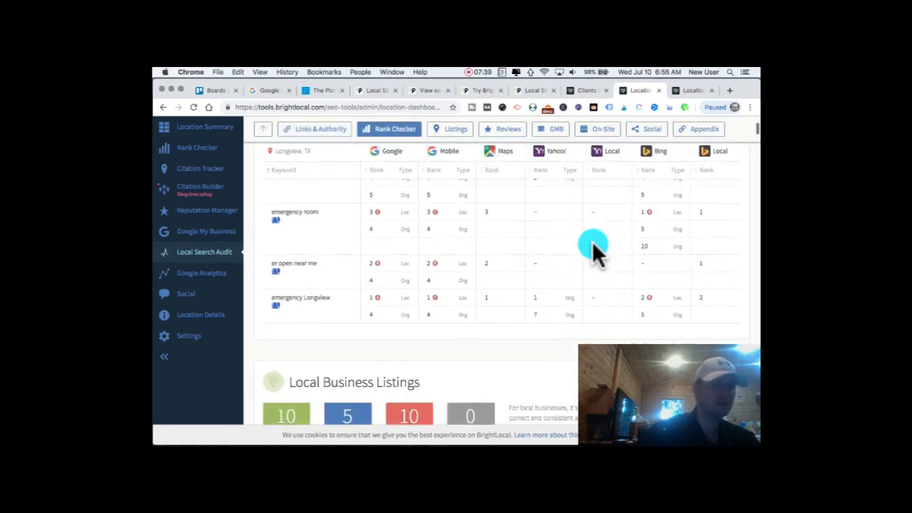
{"action": "left_click", "coordinate": [456, 128]}
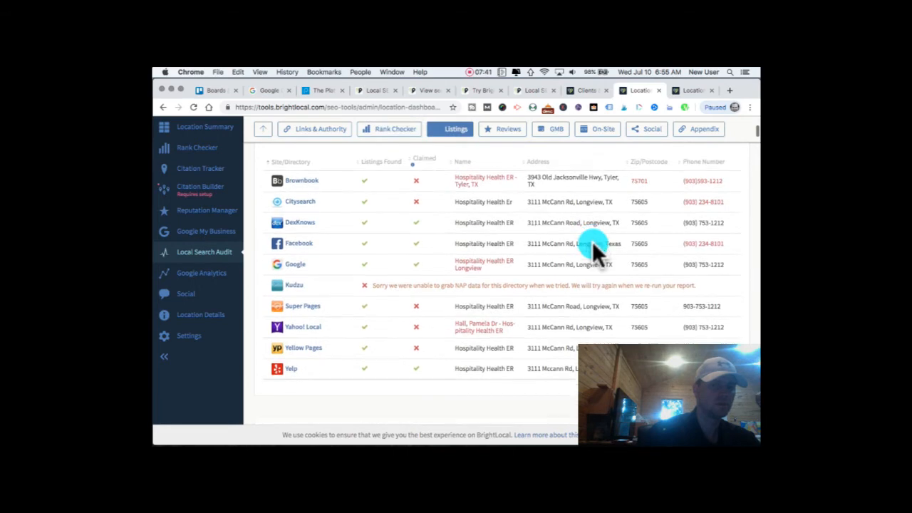
{"action": "left_click", "coordinate": [507, 129]}
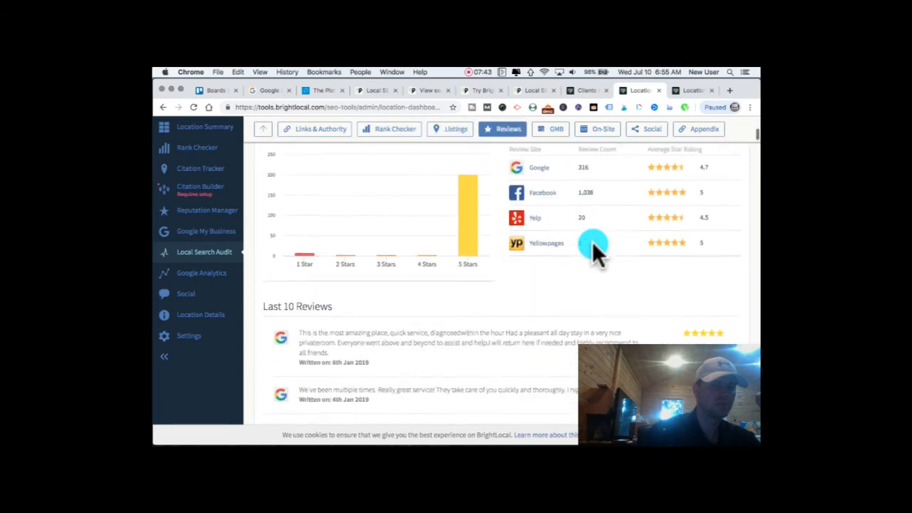
{"action": "left_click", "coordinate": [550, 129]}
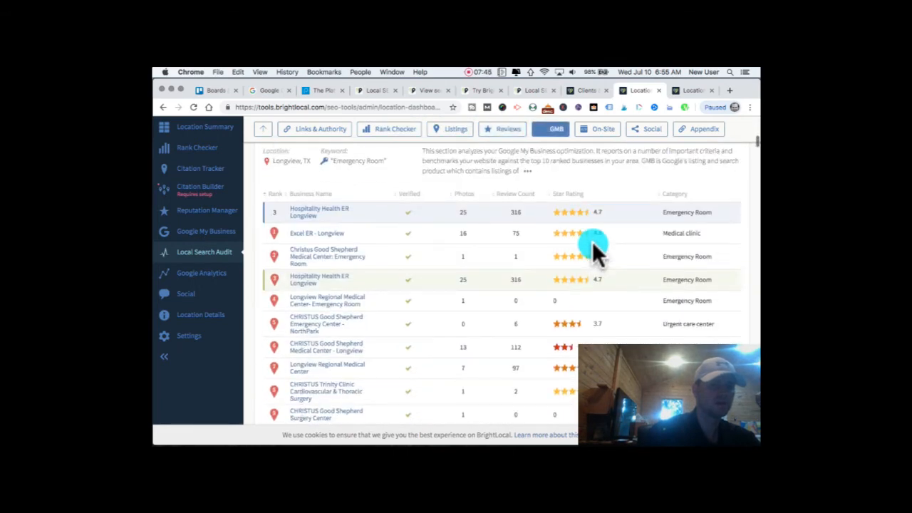
{"action": "left_click", "coordinate": [595, 128]}
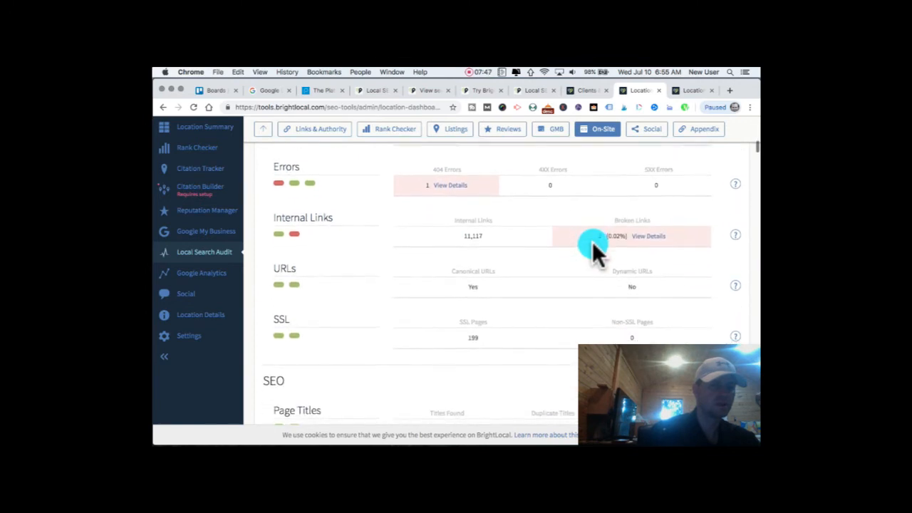
Step: Scroll the On-Site section through errors, internal links, word count, page speed, schema and top keywords
{"action": "scroll", "scroll_direction": "down", "scroll_amount": 3}
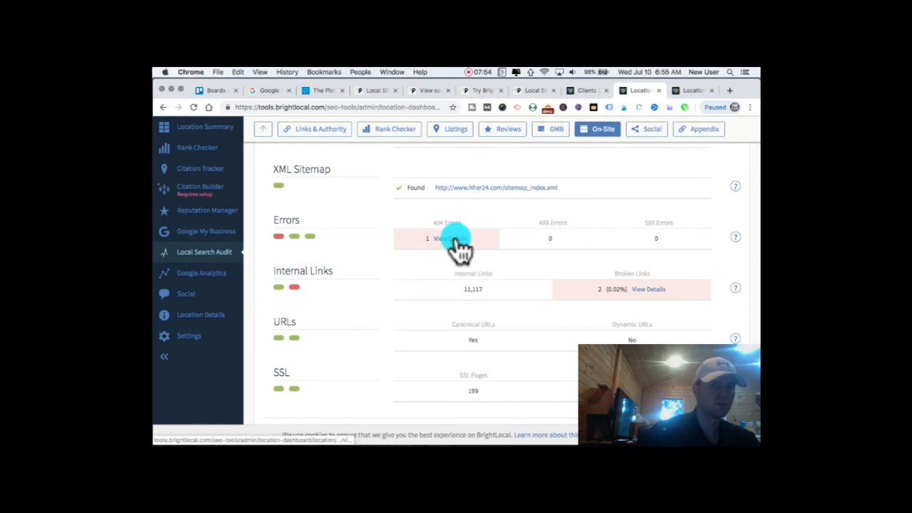
{"action": "scroll", "scroll_direction": "down", "scroll_amount": 3}
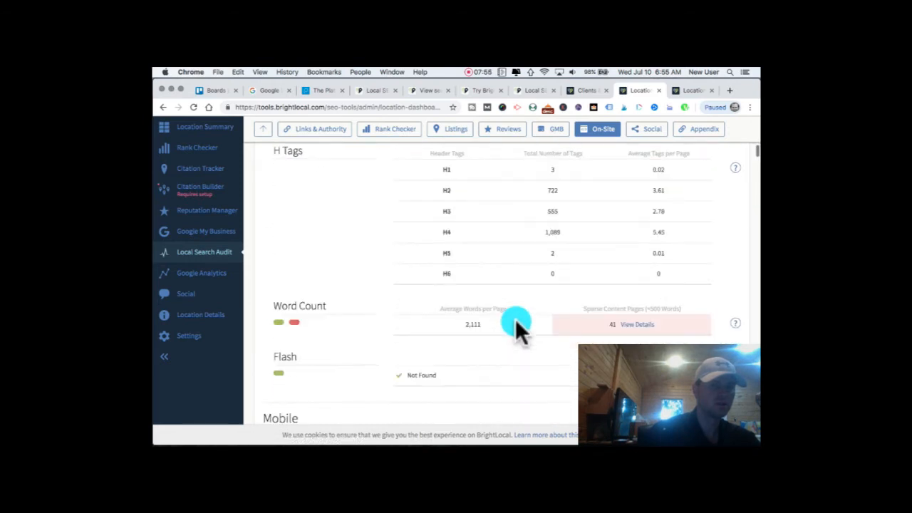
{"action": "scroll", "scroll_direction": "down", "scroll_amount": 3}
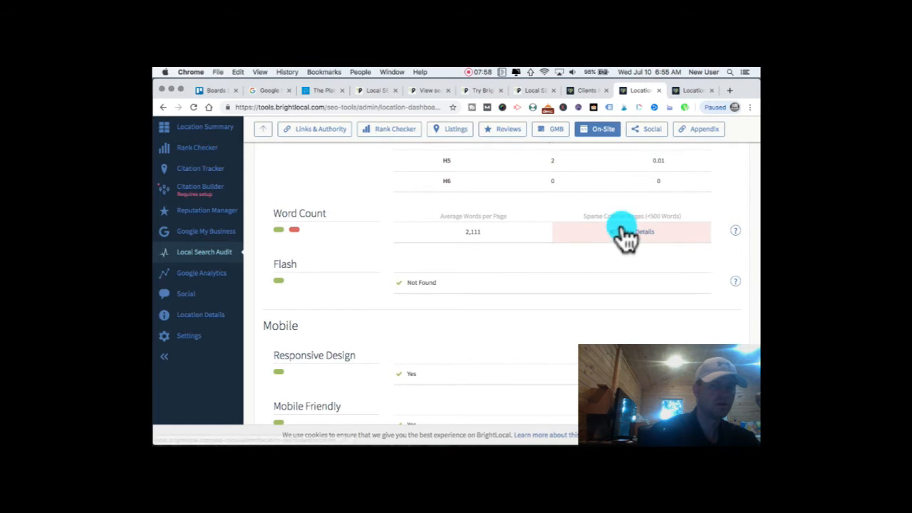
{"action": "scroll", "scroll_direction": "down", "scroll_amount": 3}
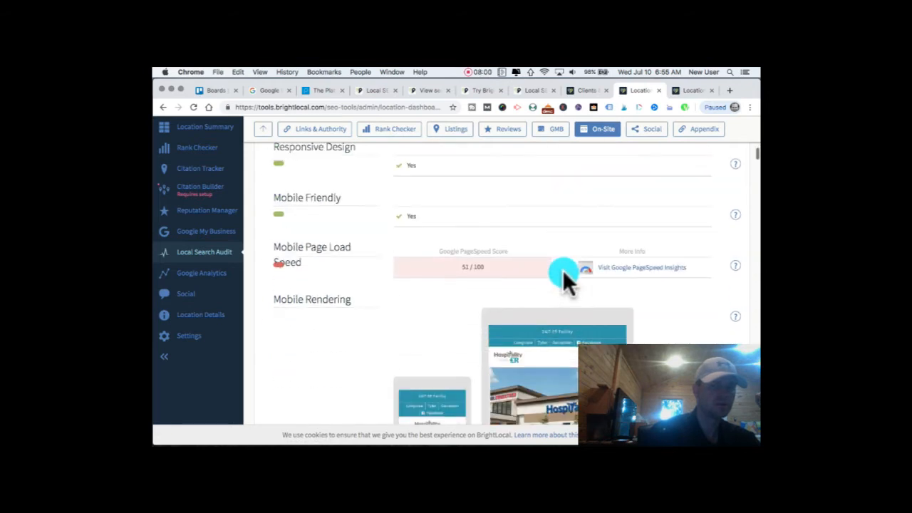
{"action": "scroll", "scroll_direction": "down", "scroll_amount": 3}
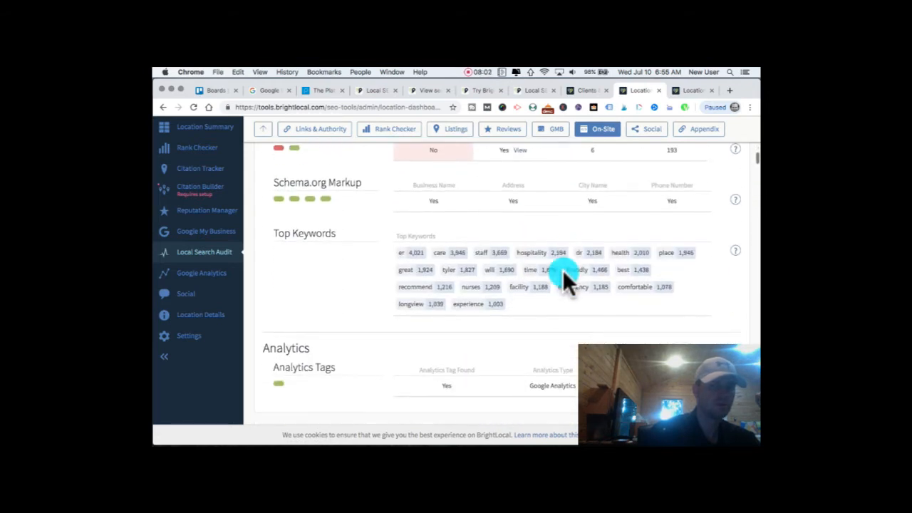
{"action": "left_click", "coordinate": [704, 128]}
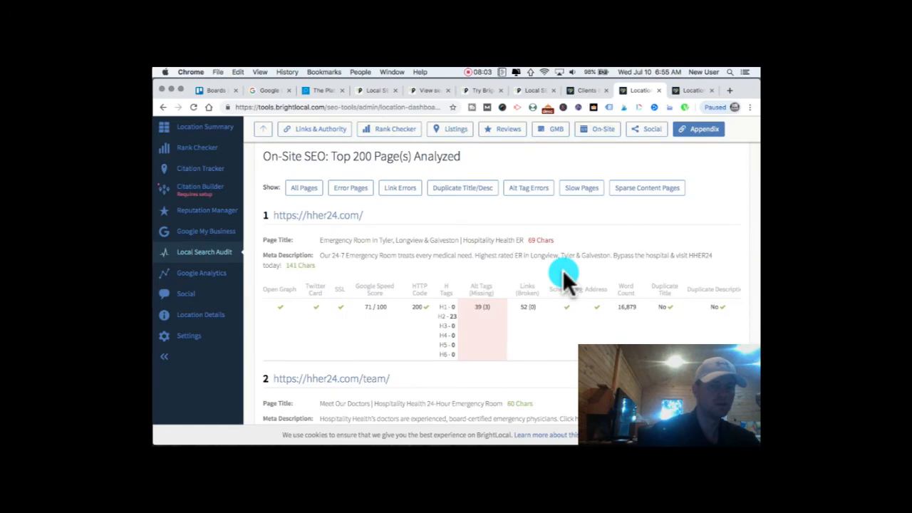
{"action": "scroll", "scroll_direction": "down", "scroll_amount": 3}
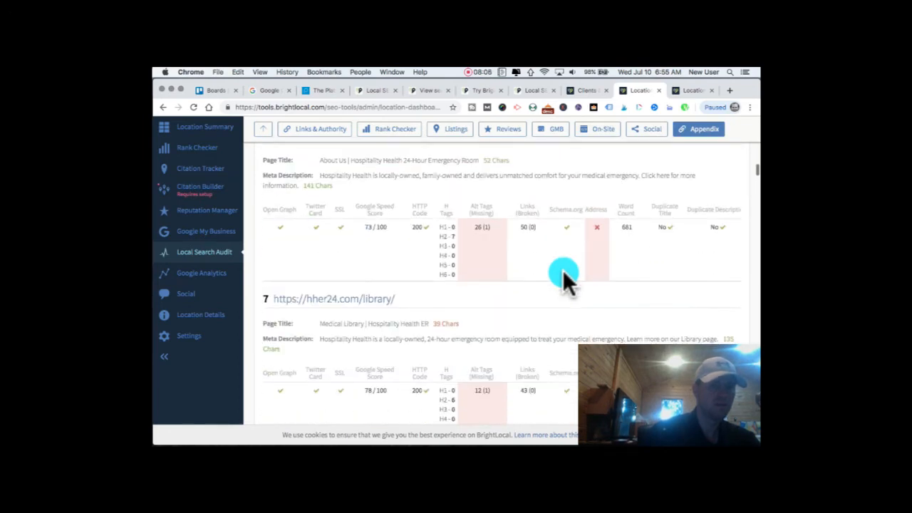
{"action": "scroll", "scroll_direction": "down", "scroll_amount": 3}
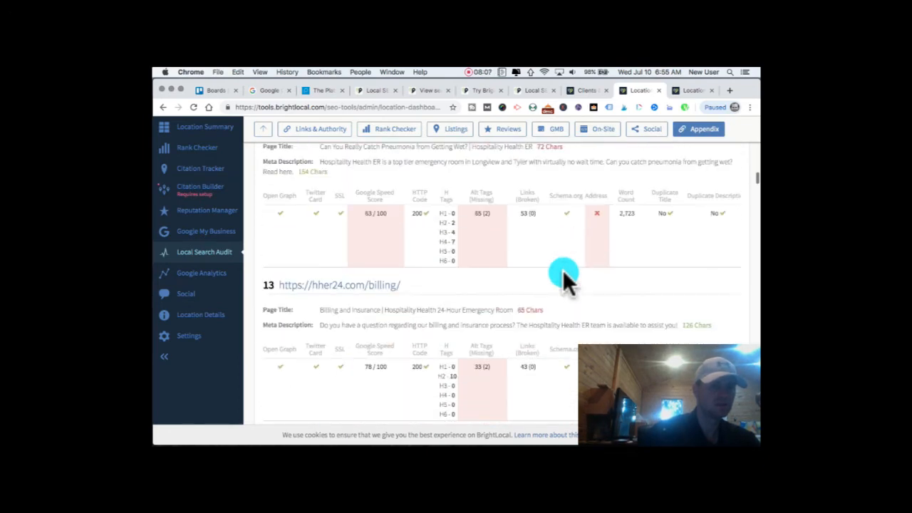
{"action": "scroll", "scroll_direction": "down", "scroll_amount": 3}
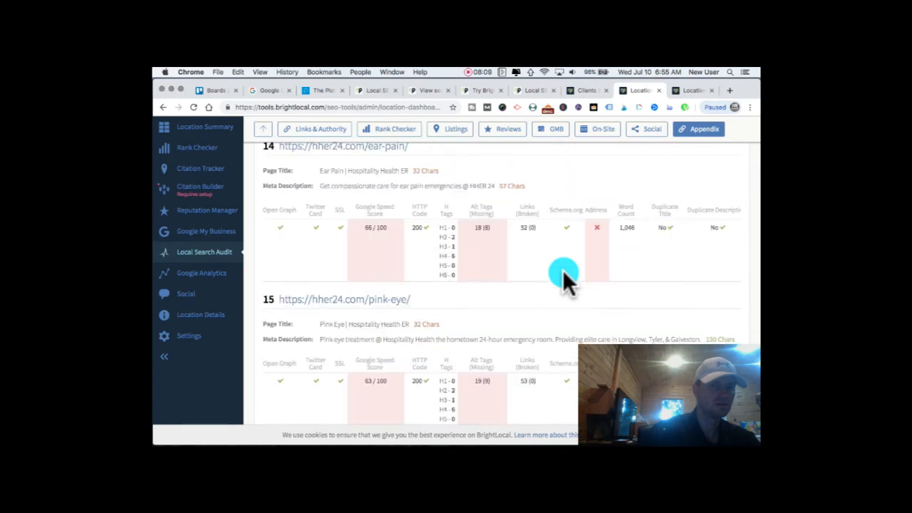
{"action": "scroll", "scroll_direction": "down", "scroll_amount": 3}
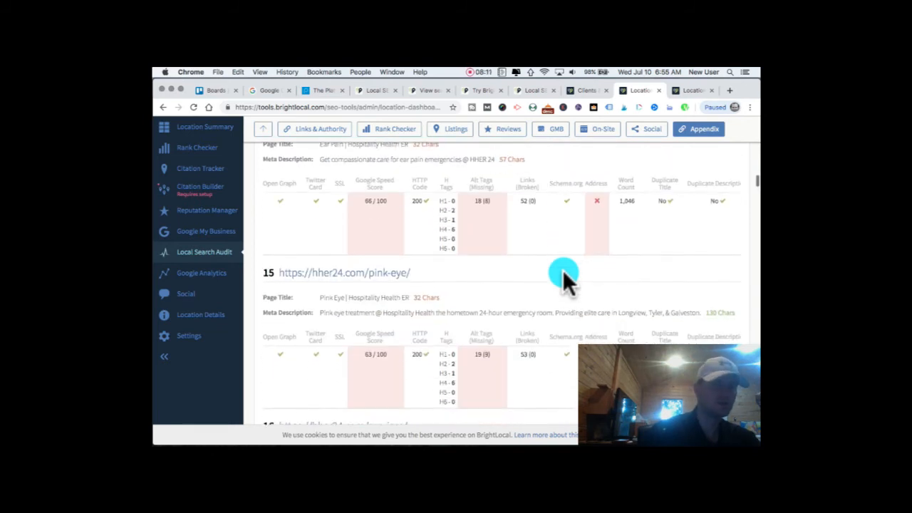
{"action": "scroll", "scroll_direction": "down", "scroll_amount": 3}
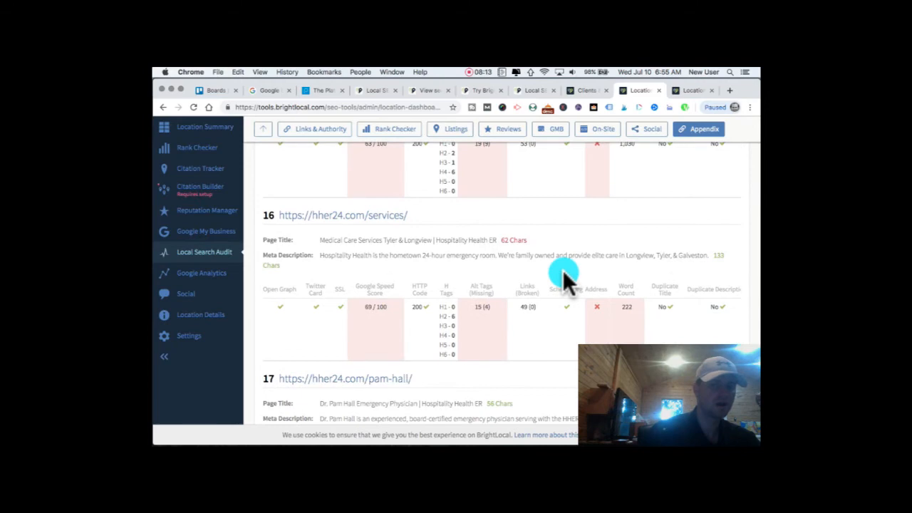
{"action": "scroll", "scroll_direction": "down", "scroll_amount": 3}
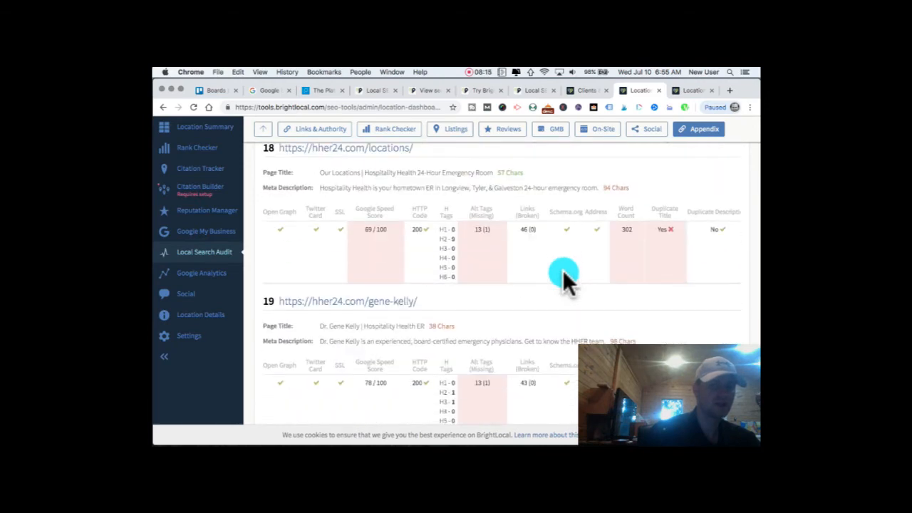
{"action": "scroll", "scroll_direction": "down", "scroll_amount": 3}
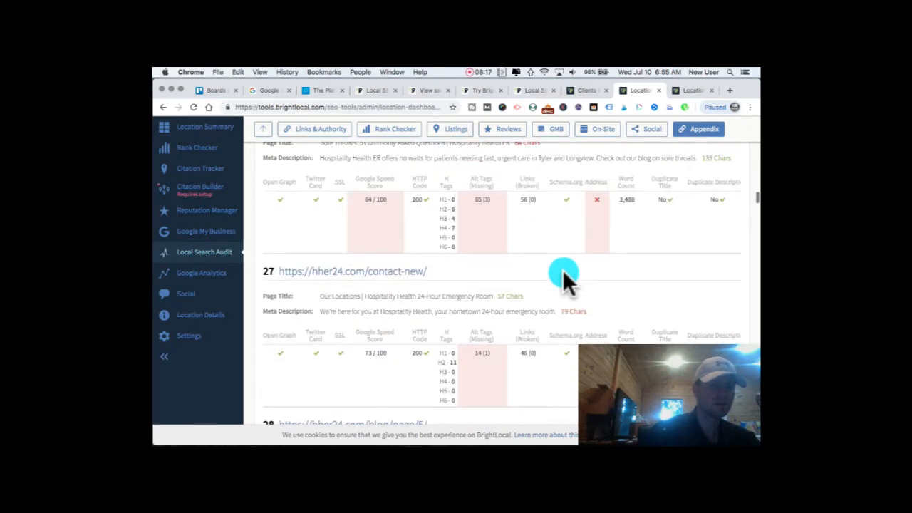
{"action": "scroll", "scroll_direction": "down", "scroll_amount": 3}
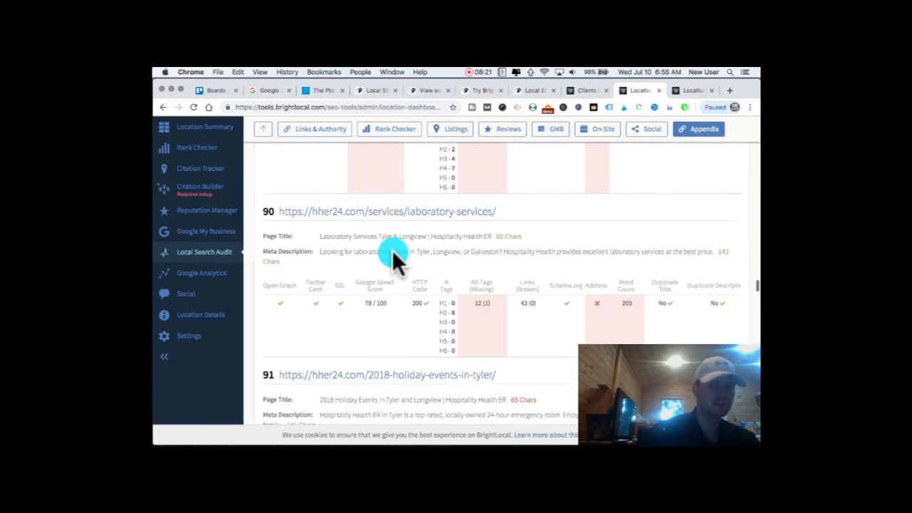
{"action": "scroll", "scroll_direction": "down", "scroll_amount": 3}
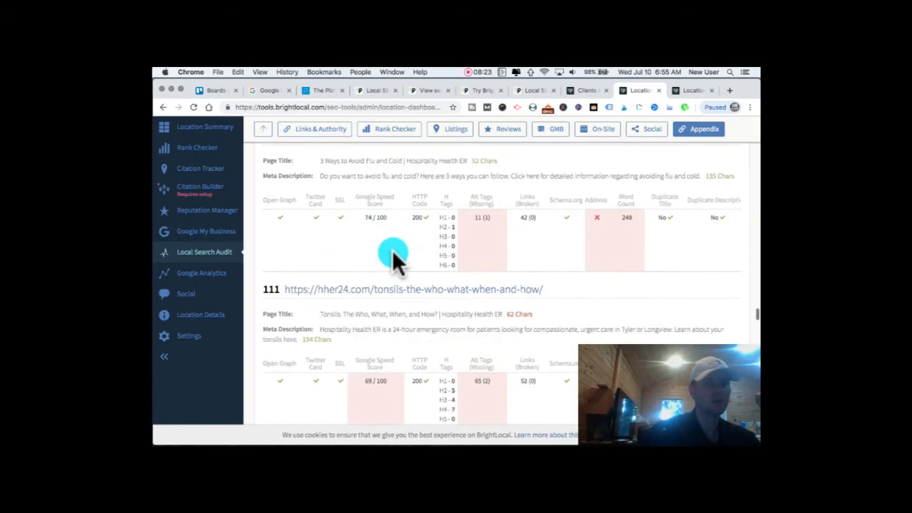
{"action": "scroll", "scroll_direction": "down", "scroll_amount": 3}
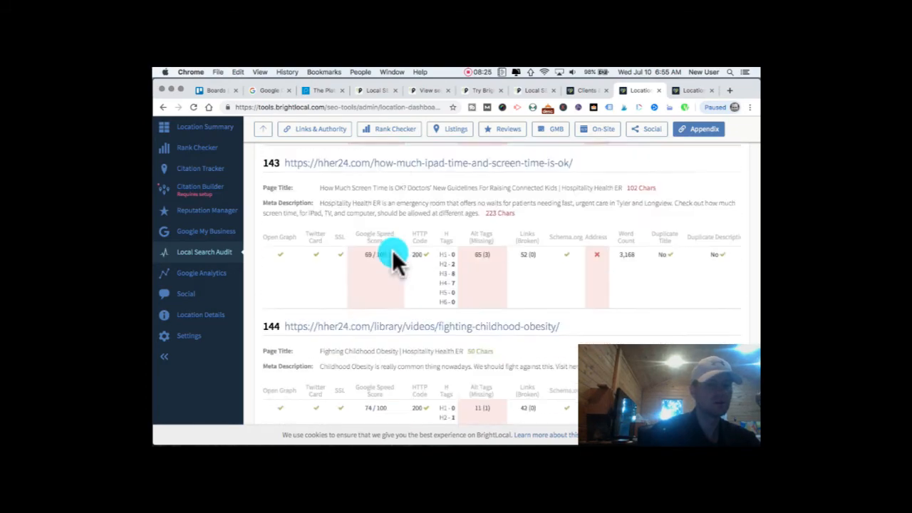
{"action": "scroll", "scroll_direction": "down", "scroll_amount": 3}
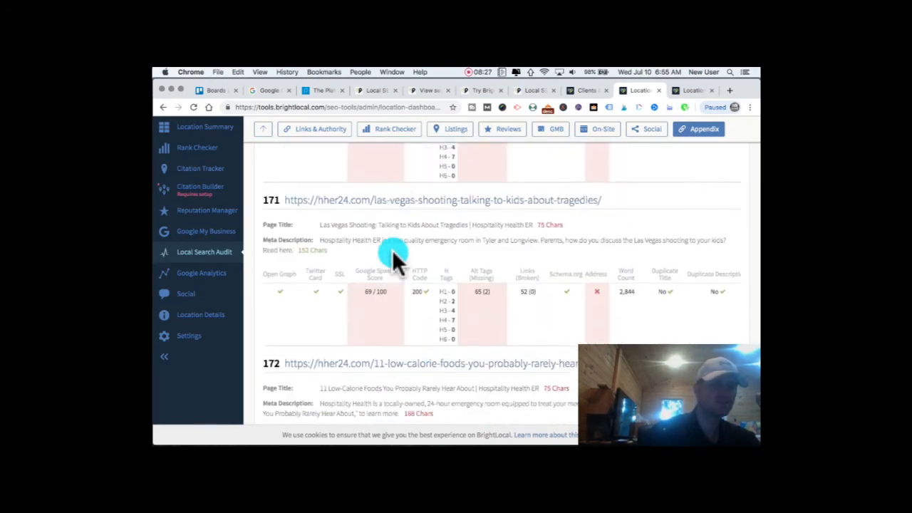
{"action": "scroll", "scroll_direction": "down", "scroll_amount": 3}
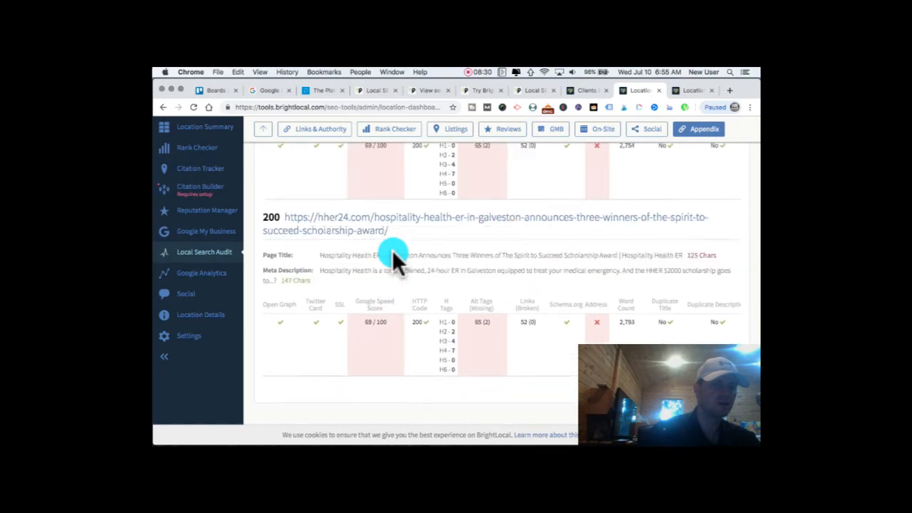
{"action": "scroll", "scroll_direction": "down", "scroll_amount": 3}
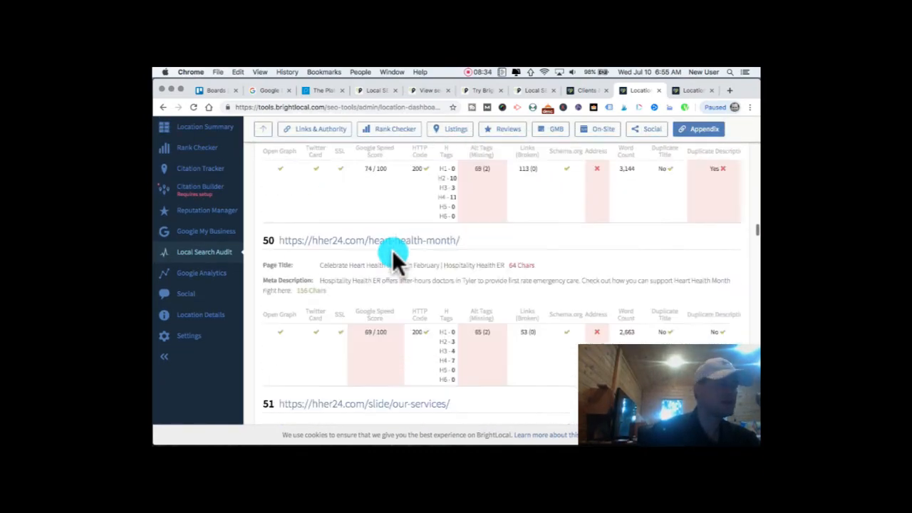
{"action": "scroll", "scroll_direction": "up", "scroll_amount": 3}
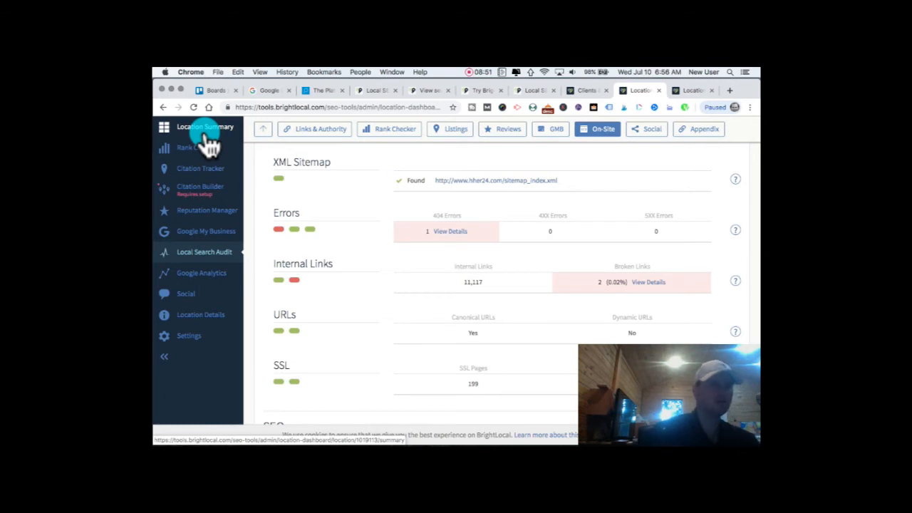
Step: Open the location's Rank Checker report and scroll to its rankings by change and Rankings Table
{"action": "left_click", "coordinate": [196, 147]}
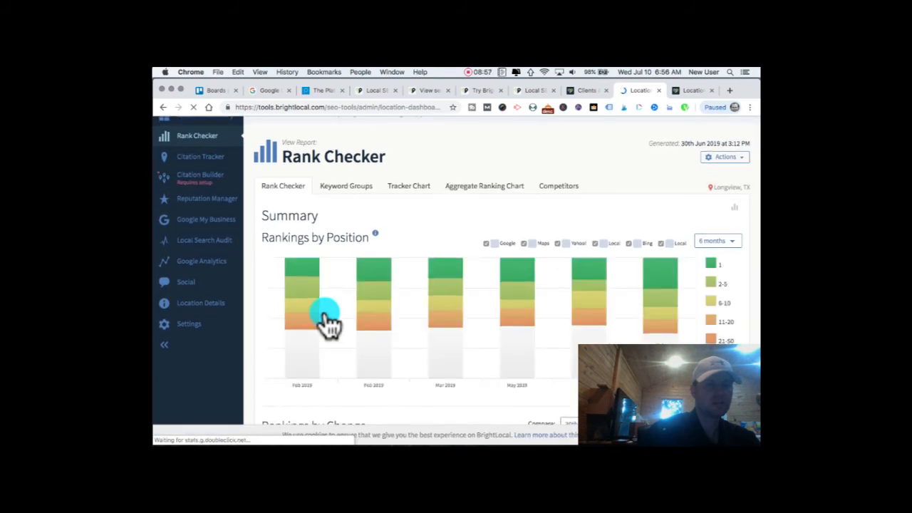
{"action": "scroll", "scroll_direction": "down", "scroll_amount": 3}
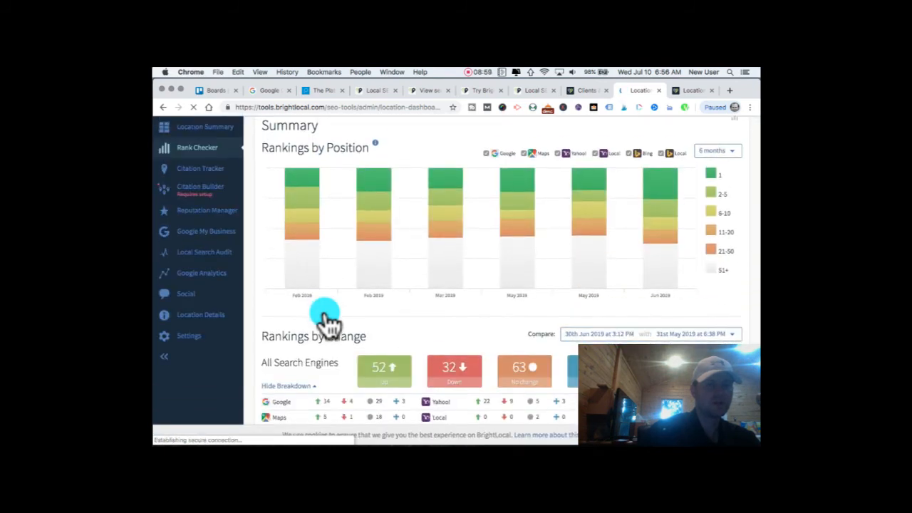
{"action": "scroll", "scroll_direction": "down", "scroll_amount": 3}
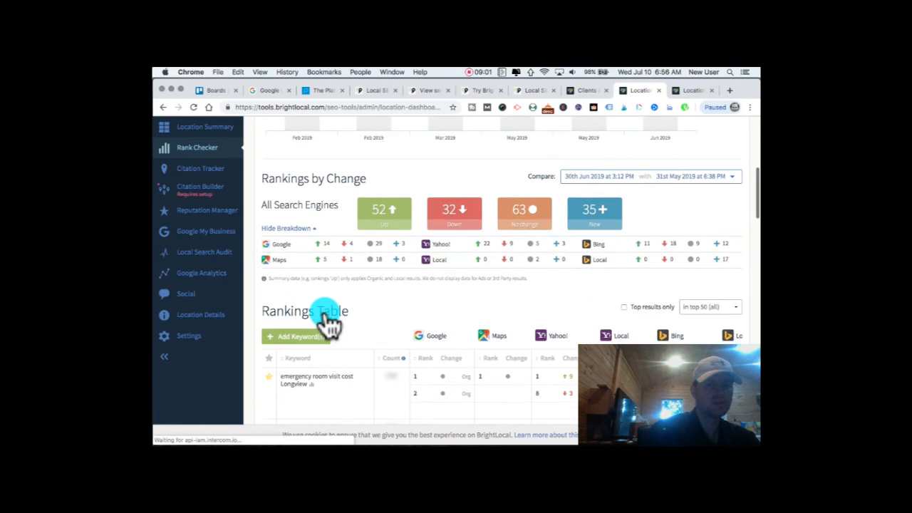
{"action": "scroll", "scroll_direction": "down", "scroll_amount": 3}
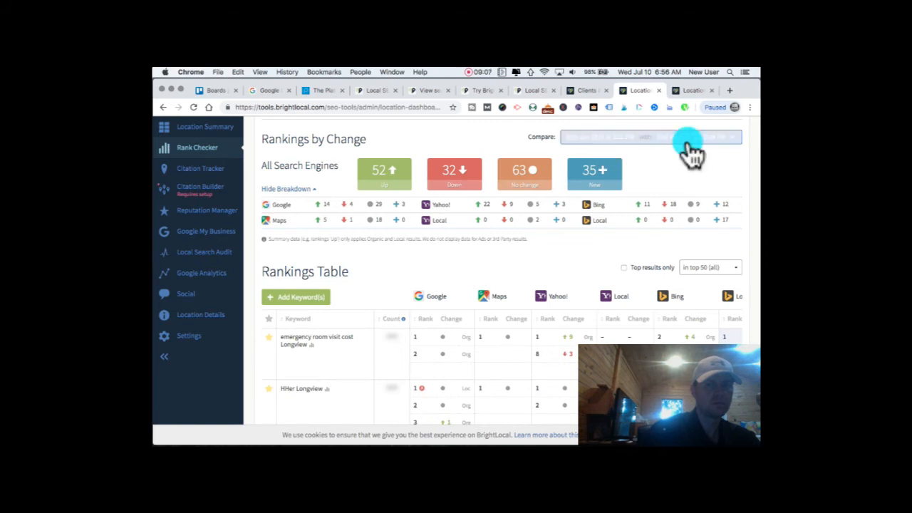
Step: Peek at the ranking comparison date choices and dismiss them without changing the dates
{"action": "left_click", "coordinate": [634, 137]}
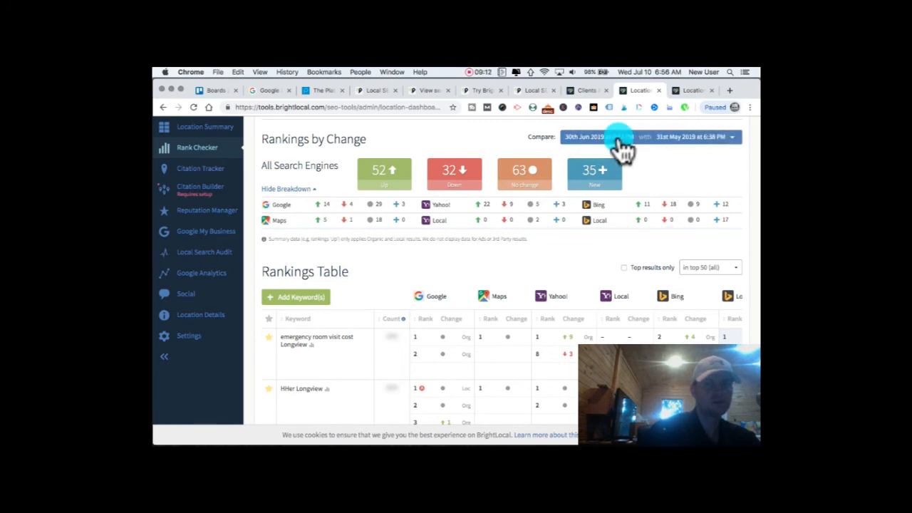
{"action": "left_click", "coordinate": [613, 137]}
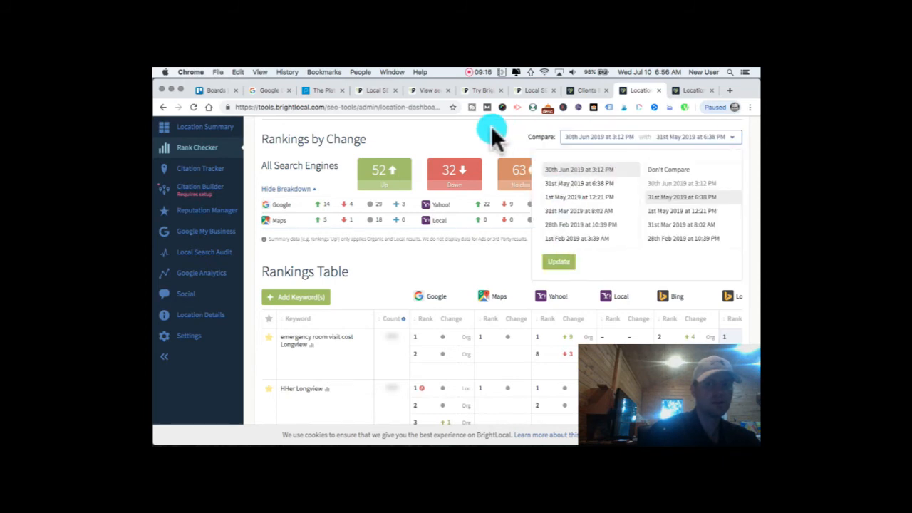
{"action": "left_click", "coordinate": [559, 262]}
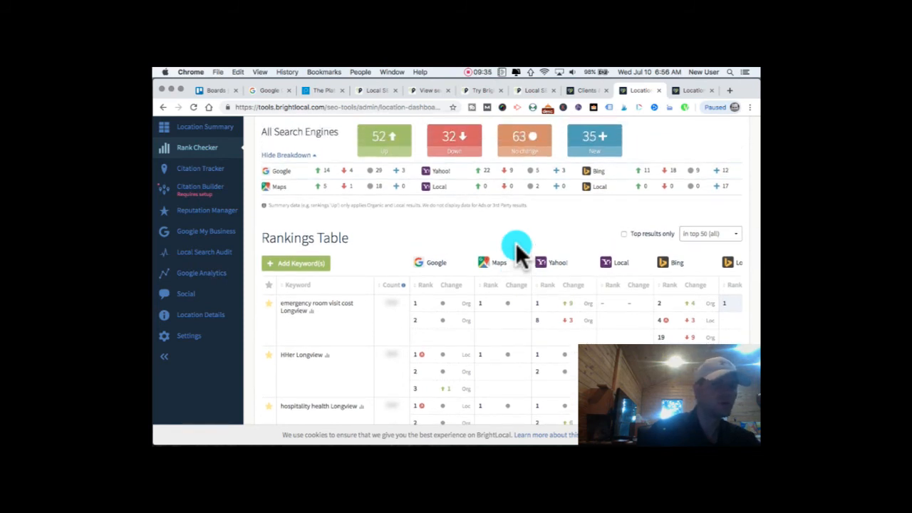
{"action": "mouse_move", "coordinate": [373, 179]}
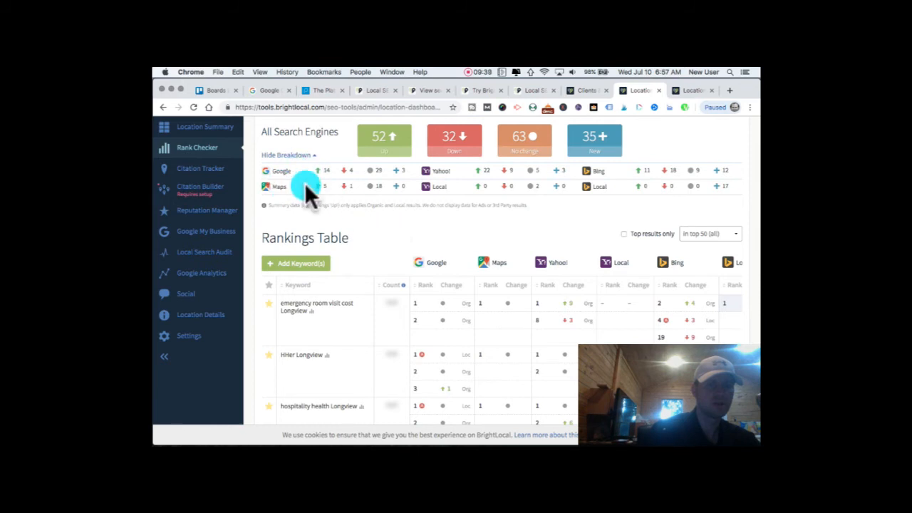
{"action": "mouse_move", "coordinate": [592, 171]}
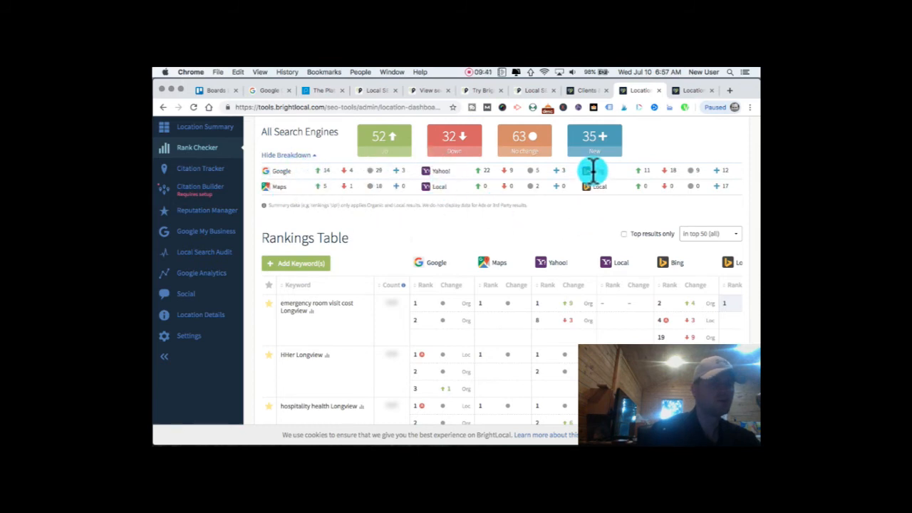
{"action": "mouse_move", "coordinate": [568, 278]}
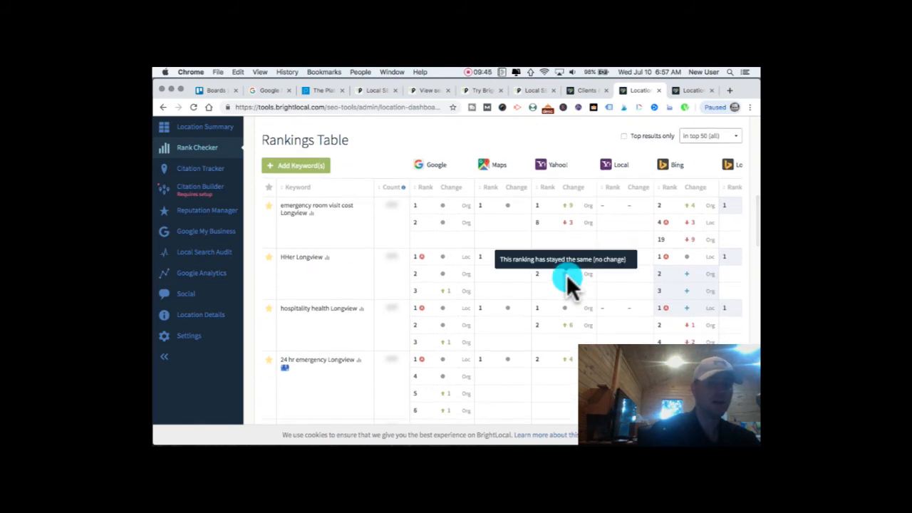
{"action": "scroll", "scroll_direction": "down", "scroll_amount": 3}
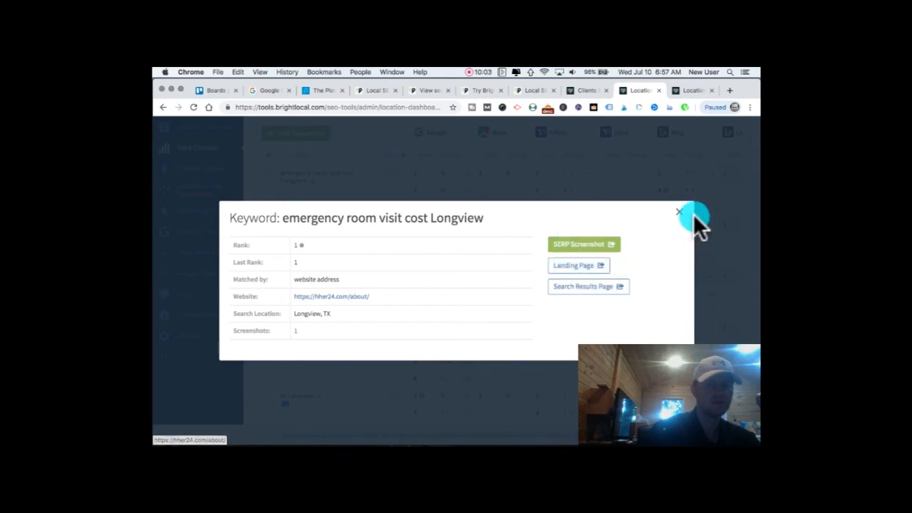
{"action": "left_click", "coordinate": [678, 212]}
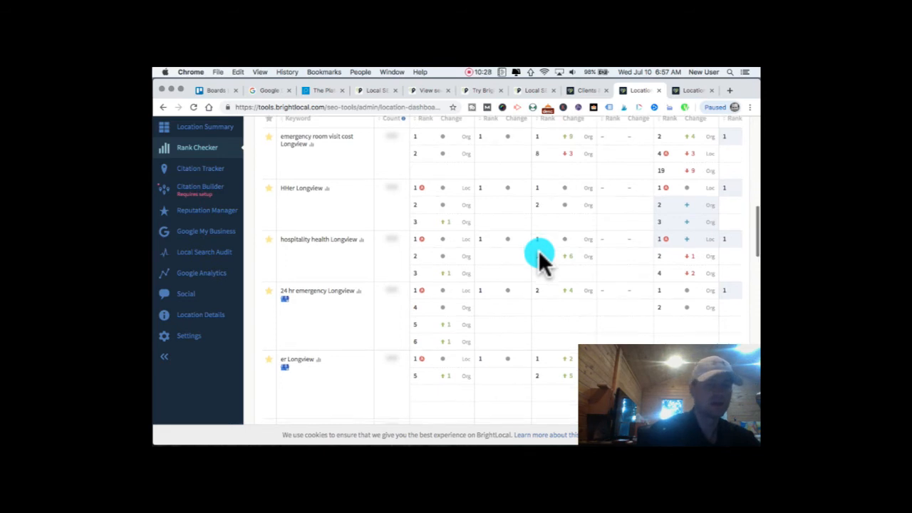
Step: Browse the Rankings Table, then start adding new keywords via Add Keyword(s)
{"action": "scroll", "scroll_direction": "down", "scroll_amount": 3}
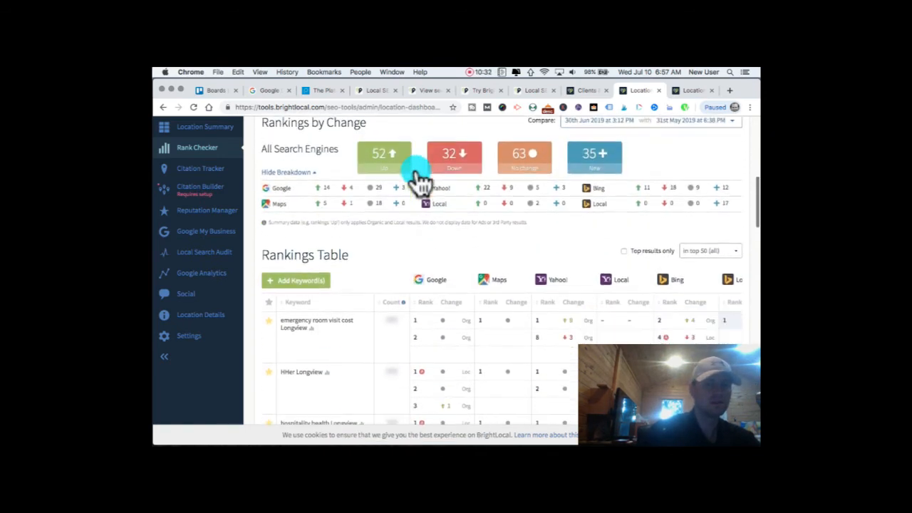
{"action": "scroll", "scroll_direction": "down", "scroll_amount": 3}
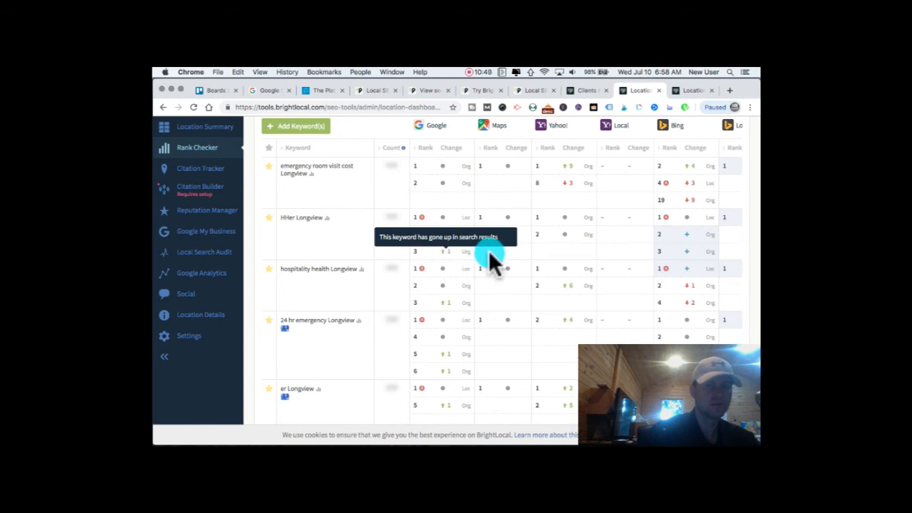
{"action": "scroll", "scroll_direction": "down", "scroll_amount": 3}
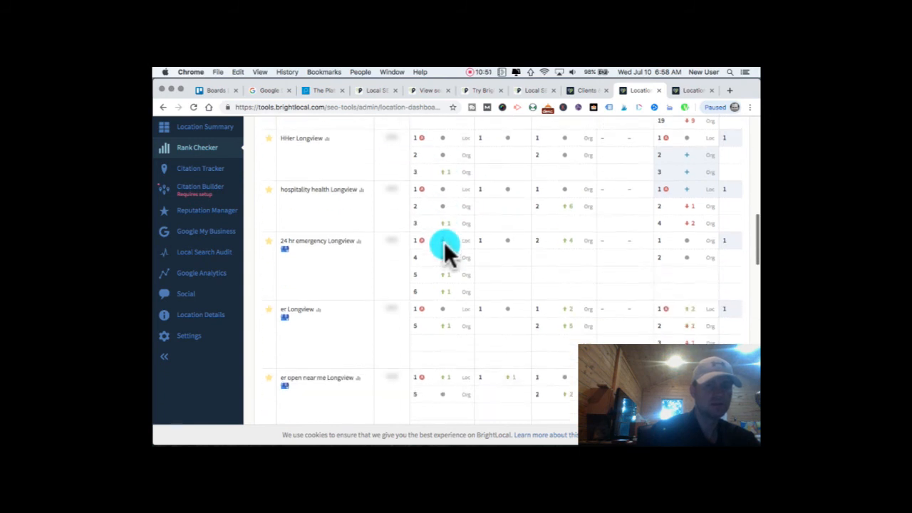
{"action": "scroll", "scroll_direction": "down", "scroll_amount": 3}
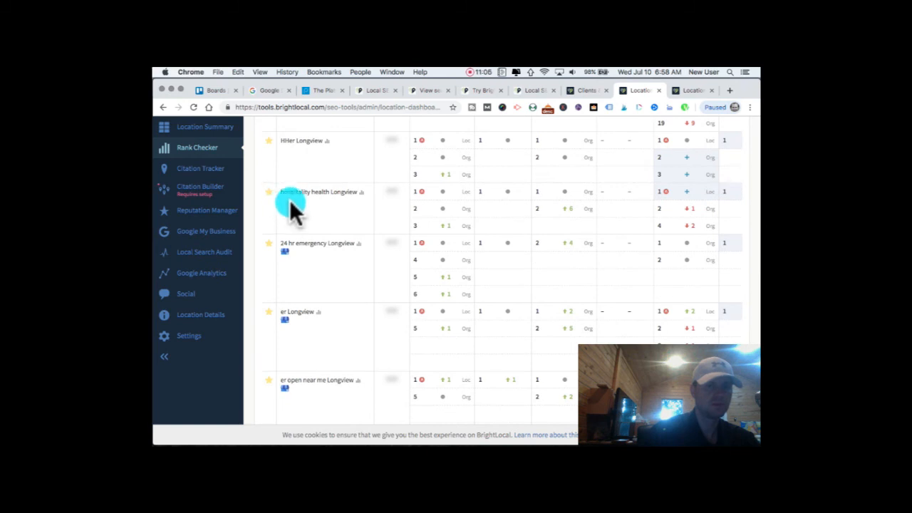
{"action": "scroll", "scroll_direction": "down", "scroll_amount": 3}
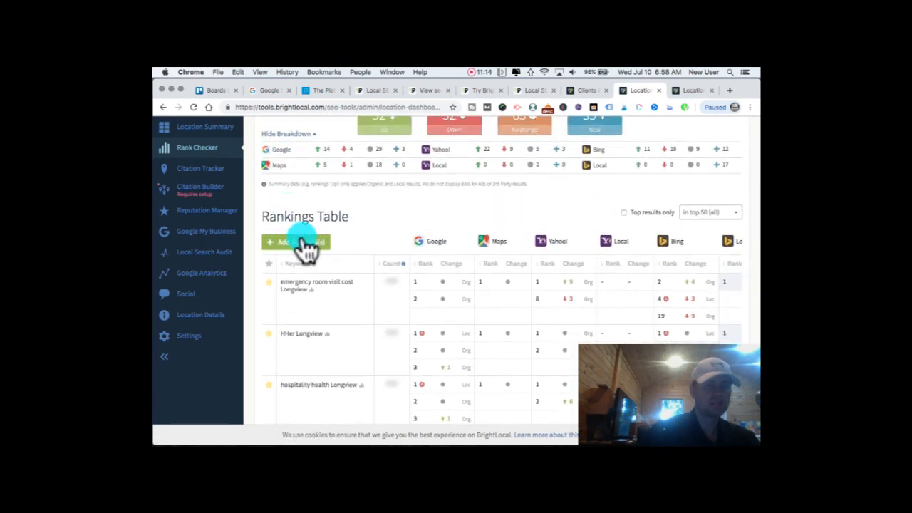
{"action": "left_click", "coordinate": [296, 242]}
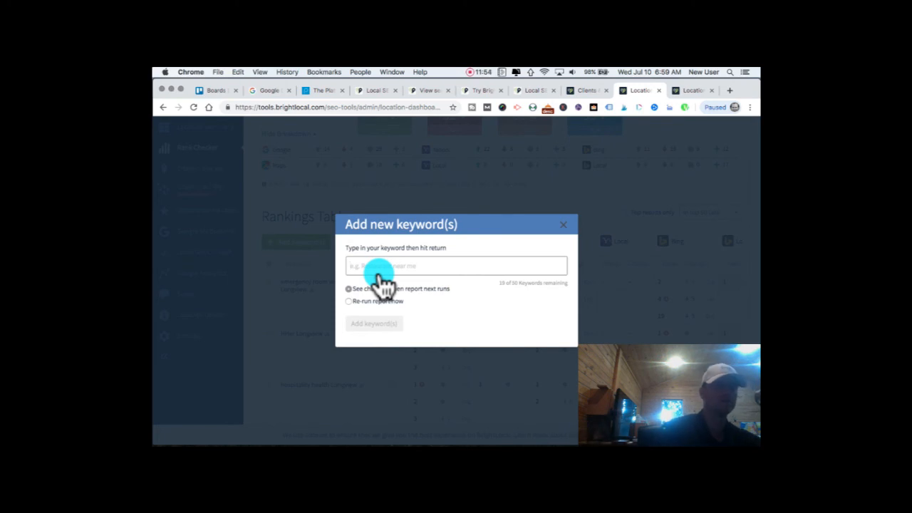
{"action": "mouse_move", "coordinate": [562, 231]}
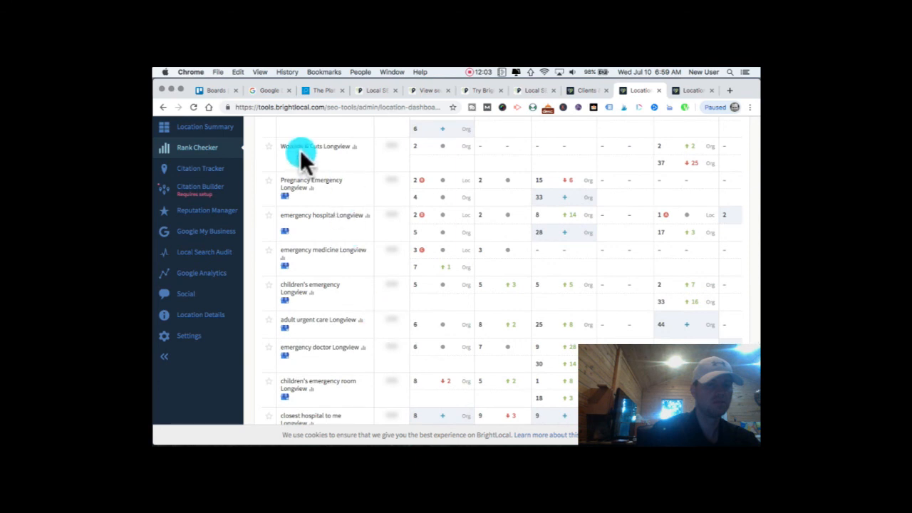
{"action": "mouse_move", "coordinate": [335, 235]}
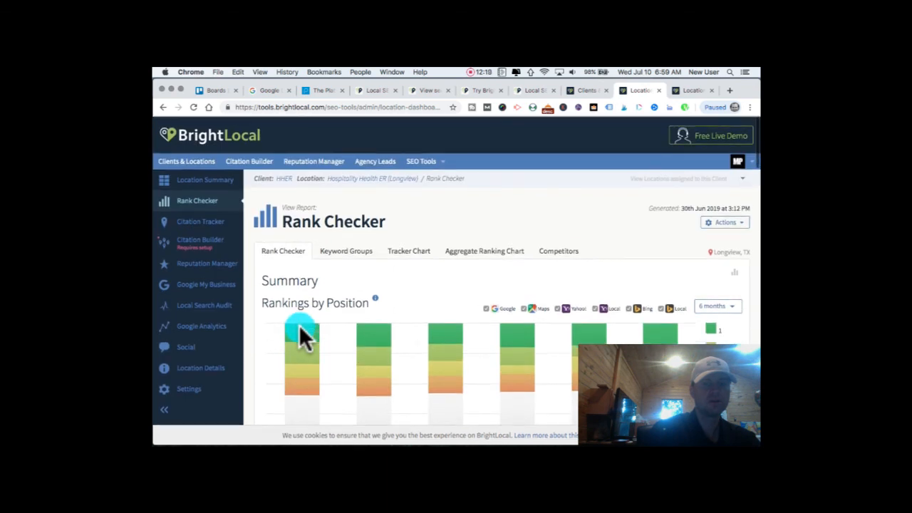
Step: Switch from the rank report to the BrightLocal pricing page in Chrome
{"action": "scroll", "scroll_direction": "down", "scroll_amount": 3}
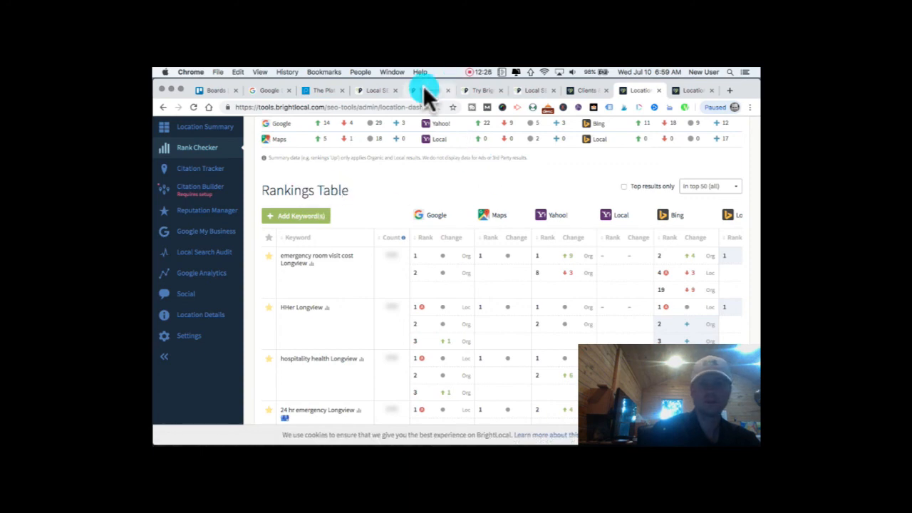
{"action": "left_click", "coordinate": [477, 91]}
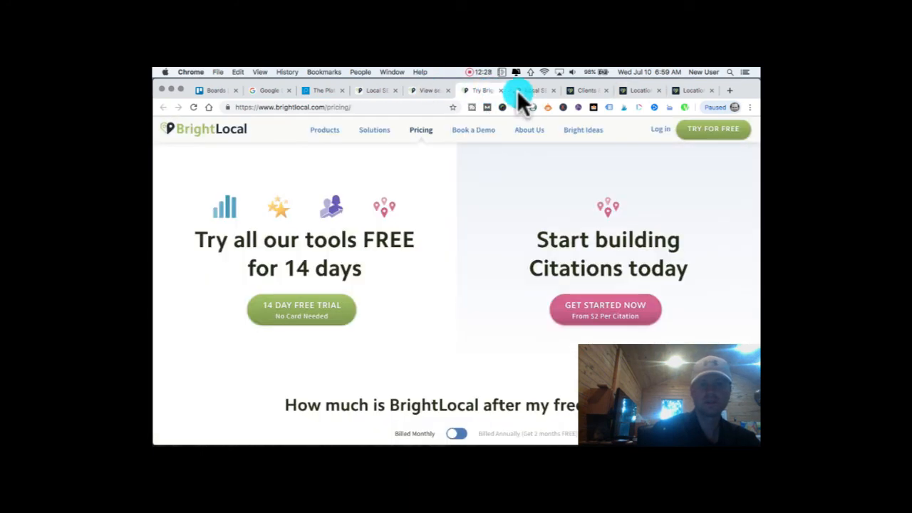
{"action": "scroll", "scroll_direction": "down", "scroll_amount": 3}
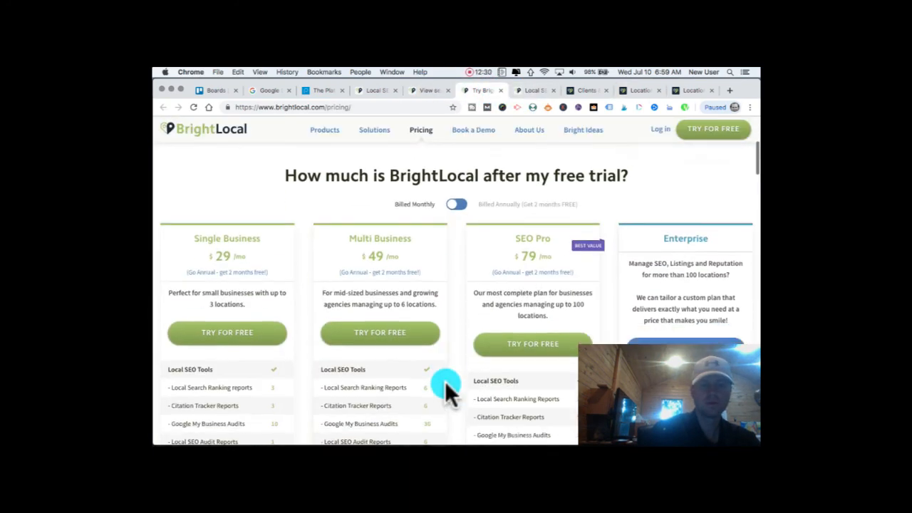
{"action": "scroll", "scroll_direction": "down", "scroll_amount": 3}
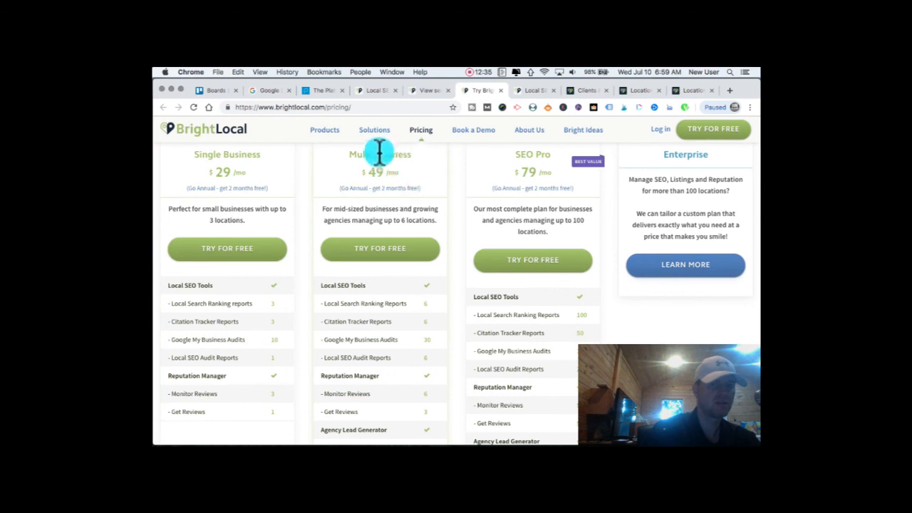
{"action": "mouse_move", "coordinate": [387, 211]}
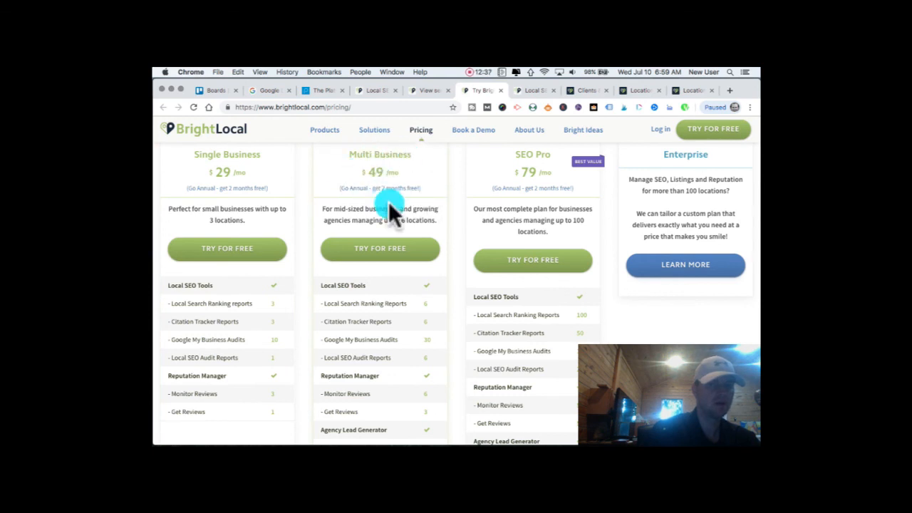
{"action": "mouse_move", "coordinate": [428, 311]}
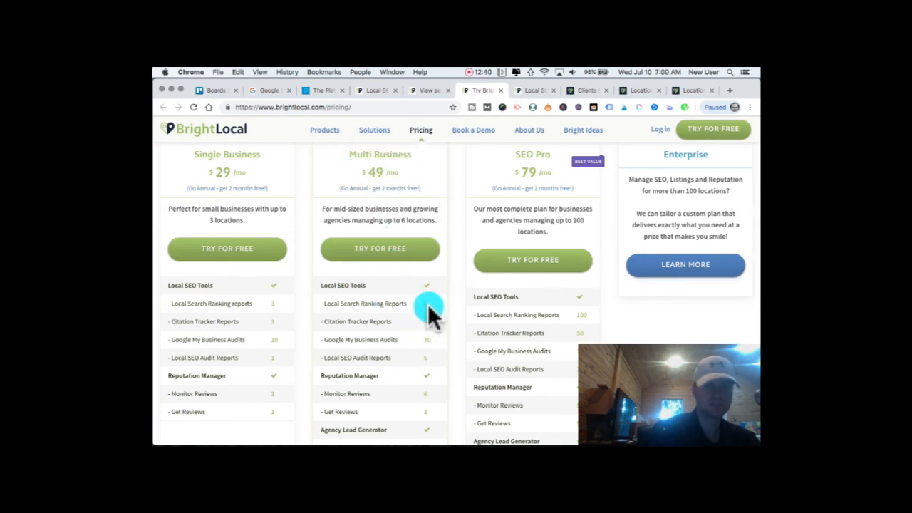
{"action": "mouse_move", "coordinate": [422, 305]}
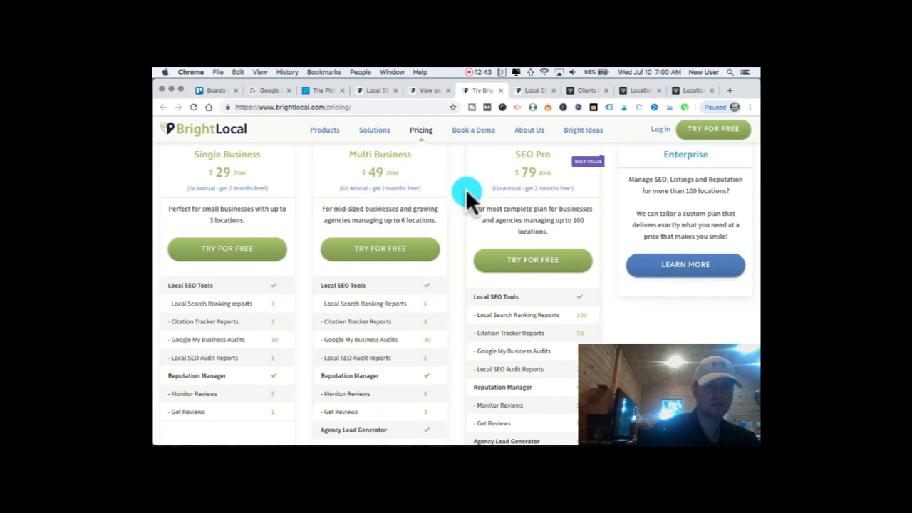
{"action": "mouse_move", "coordinate": [532, 171]}
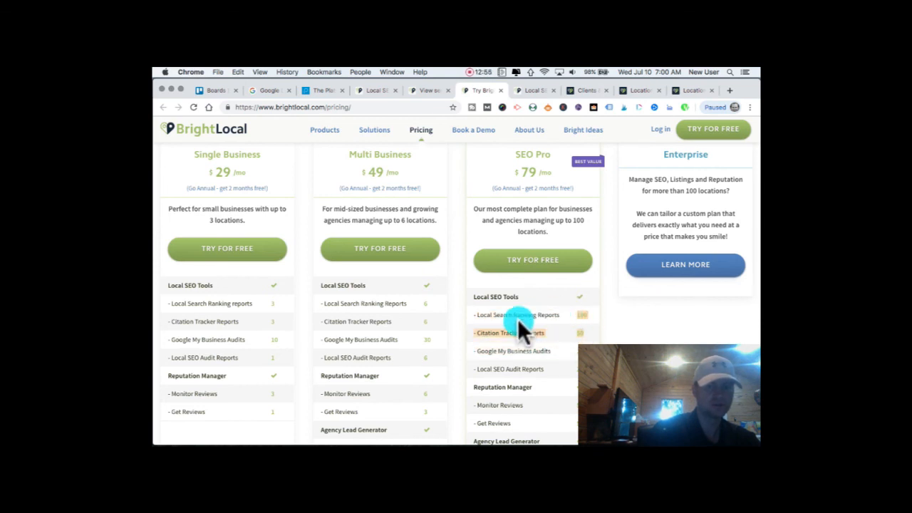
{"action": "scroll", "scroll_direction": "down", "scroll_amount": 3}
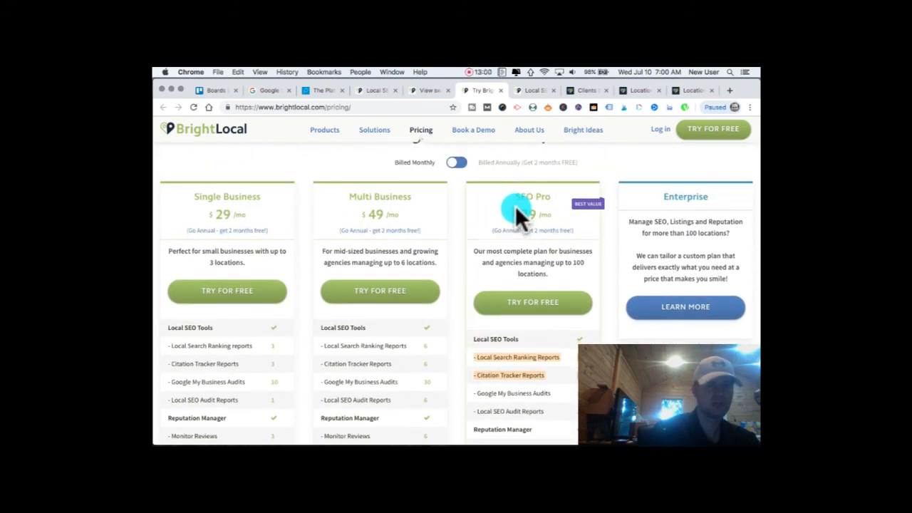
{"action": "right_click", "coordinate": [556, 283]}
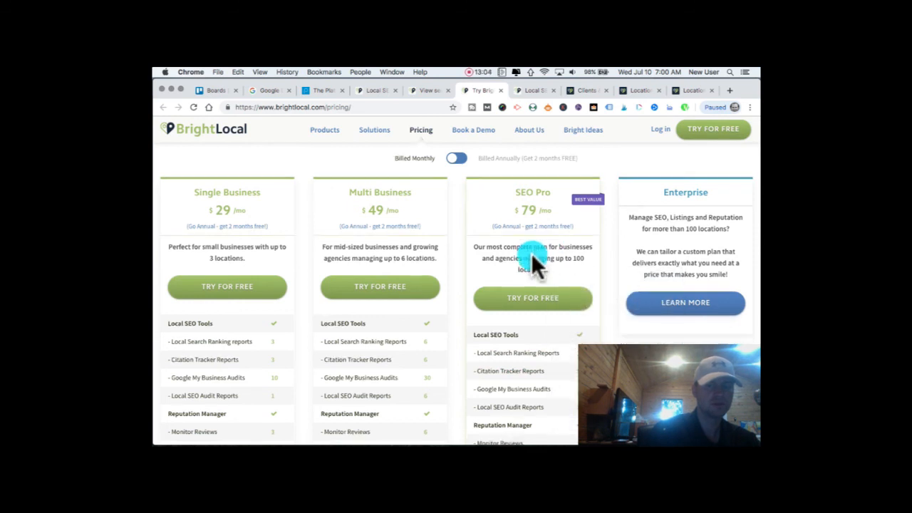
{"action": "scroll", "scroll_direction": "down", "scroll_amount": 3}
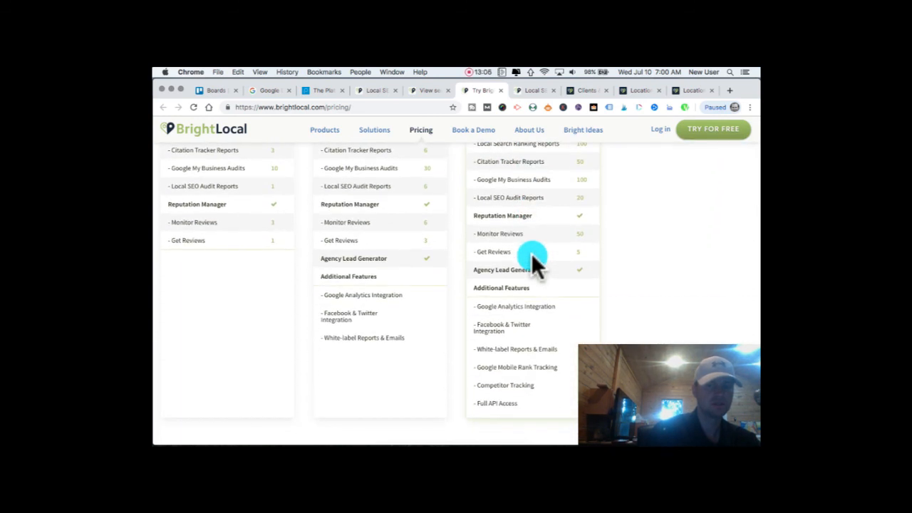
{"action": "mouse_move", "coordinate": [487, 411]}
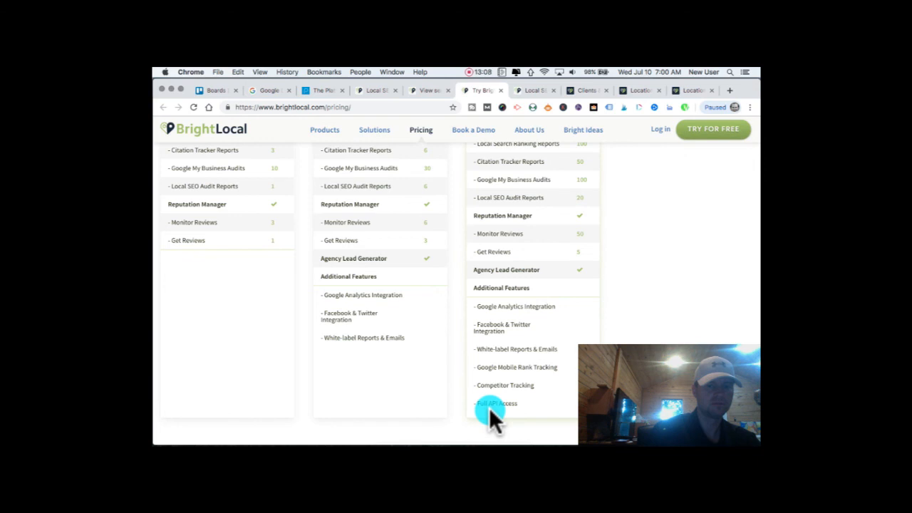
{"action": "mouse_move", "coordinate": [476, 367]}
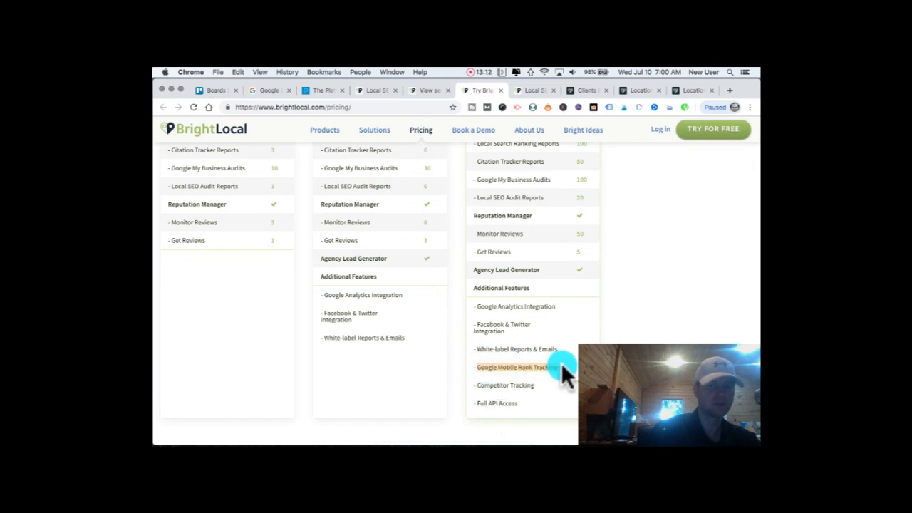
{"action": "scroll", "scroll_direction": "up", "scroll_amount": 3}
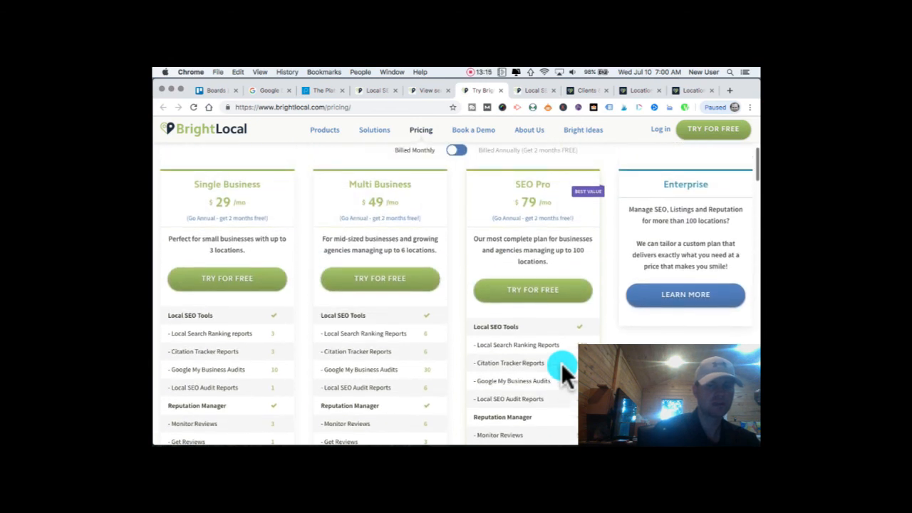
{"action": "scroll", "scroll_direction": "up", "scroll_amount": 3}
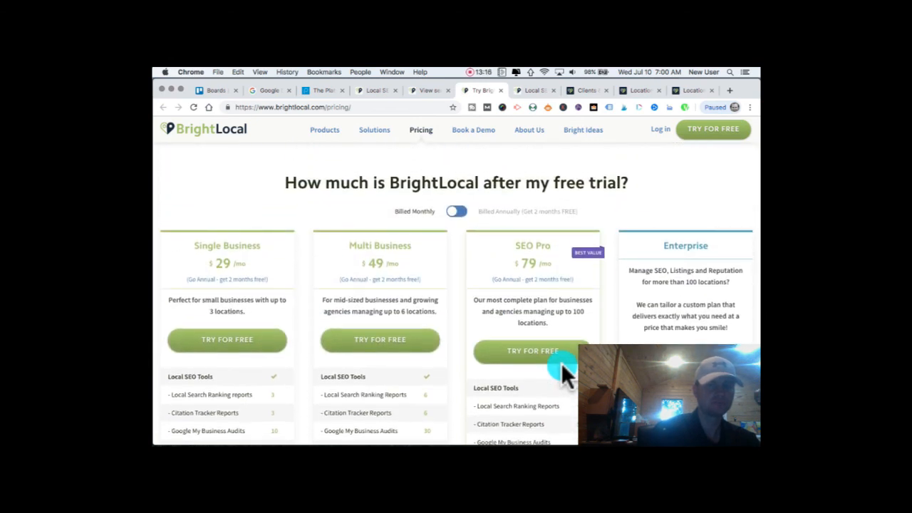
{"action": "mouse_move", "coordinate": [528, 268]}
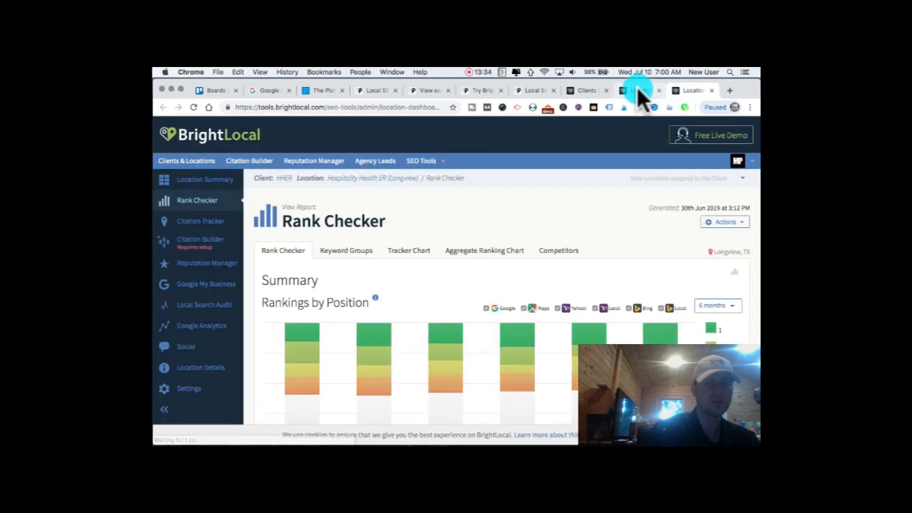
{"action": "mouse_move", "coordinate": [263, 135]}
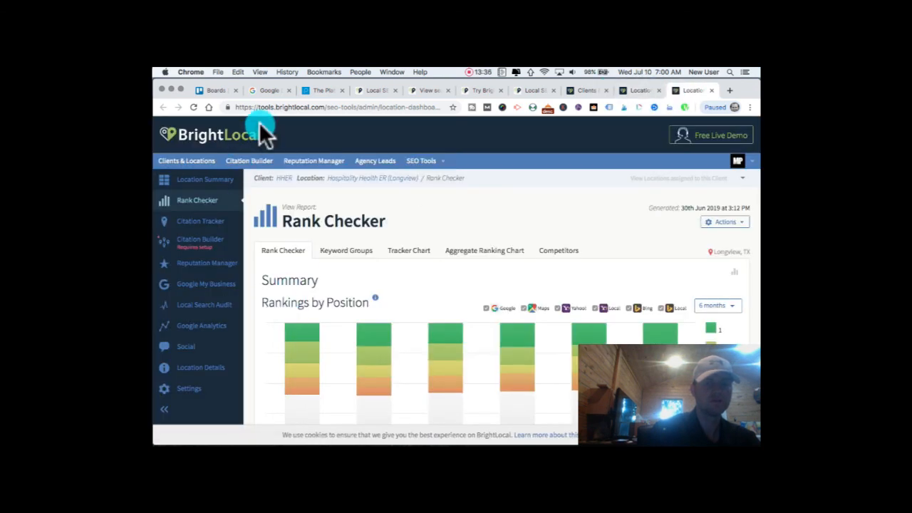